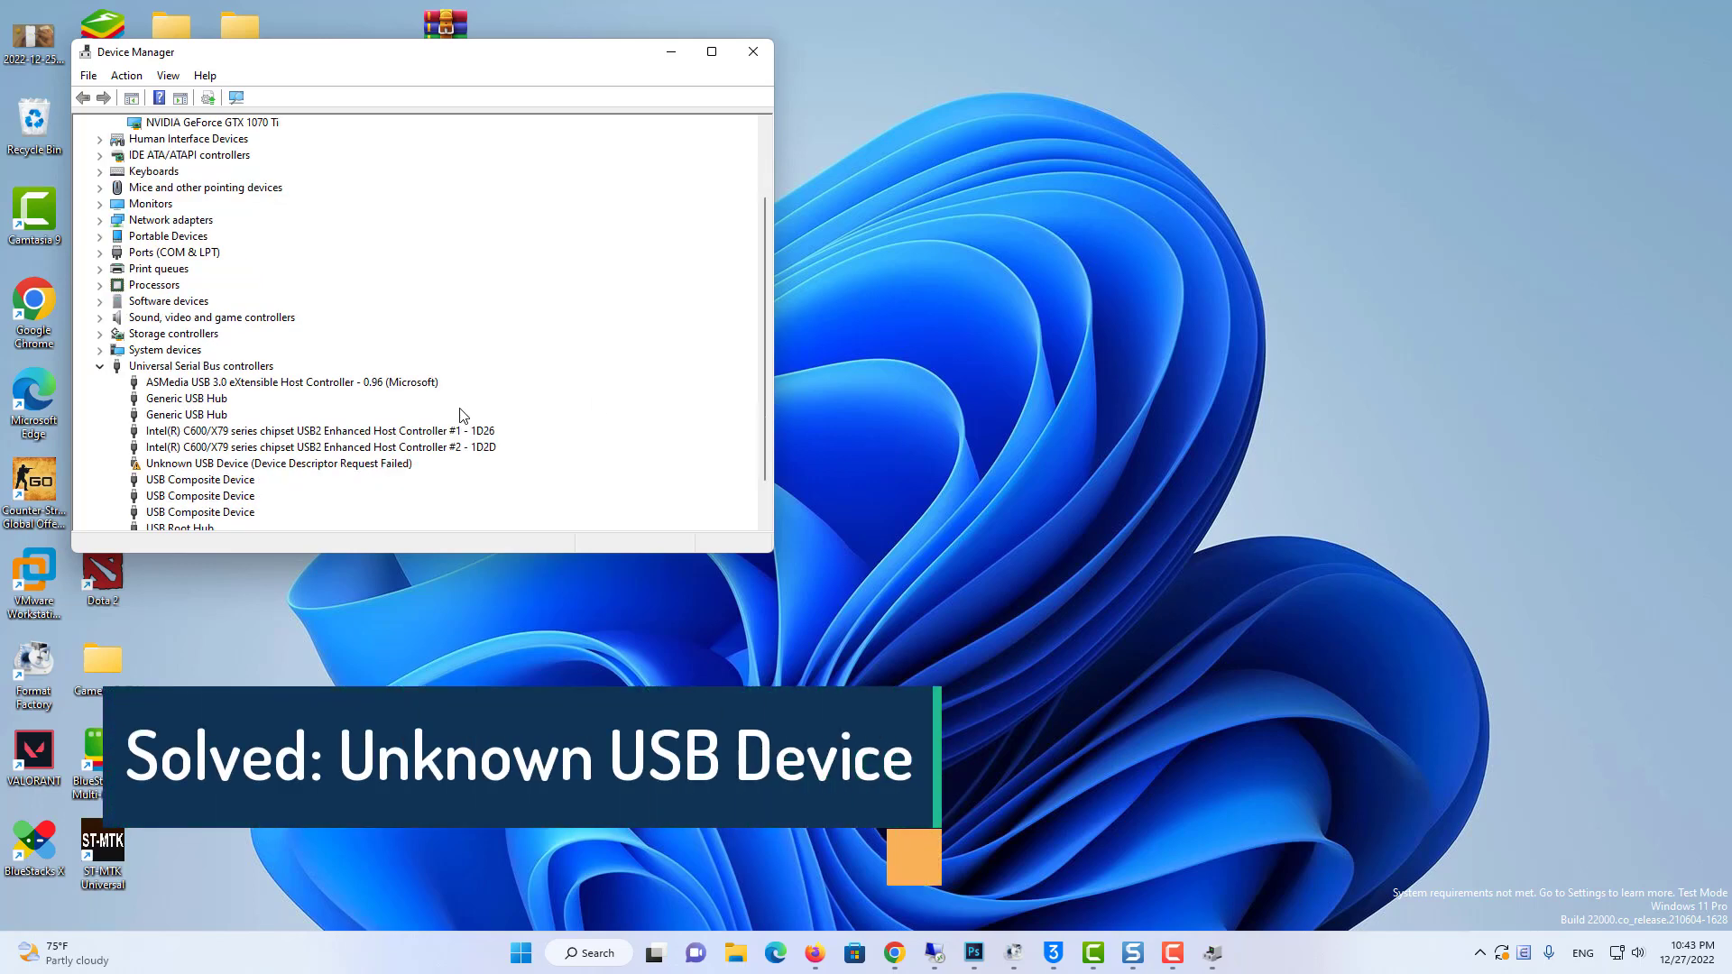
# Step: Open the Unknown USB Device's properties, then close them again
pyautogui.click(261, 414)
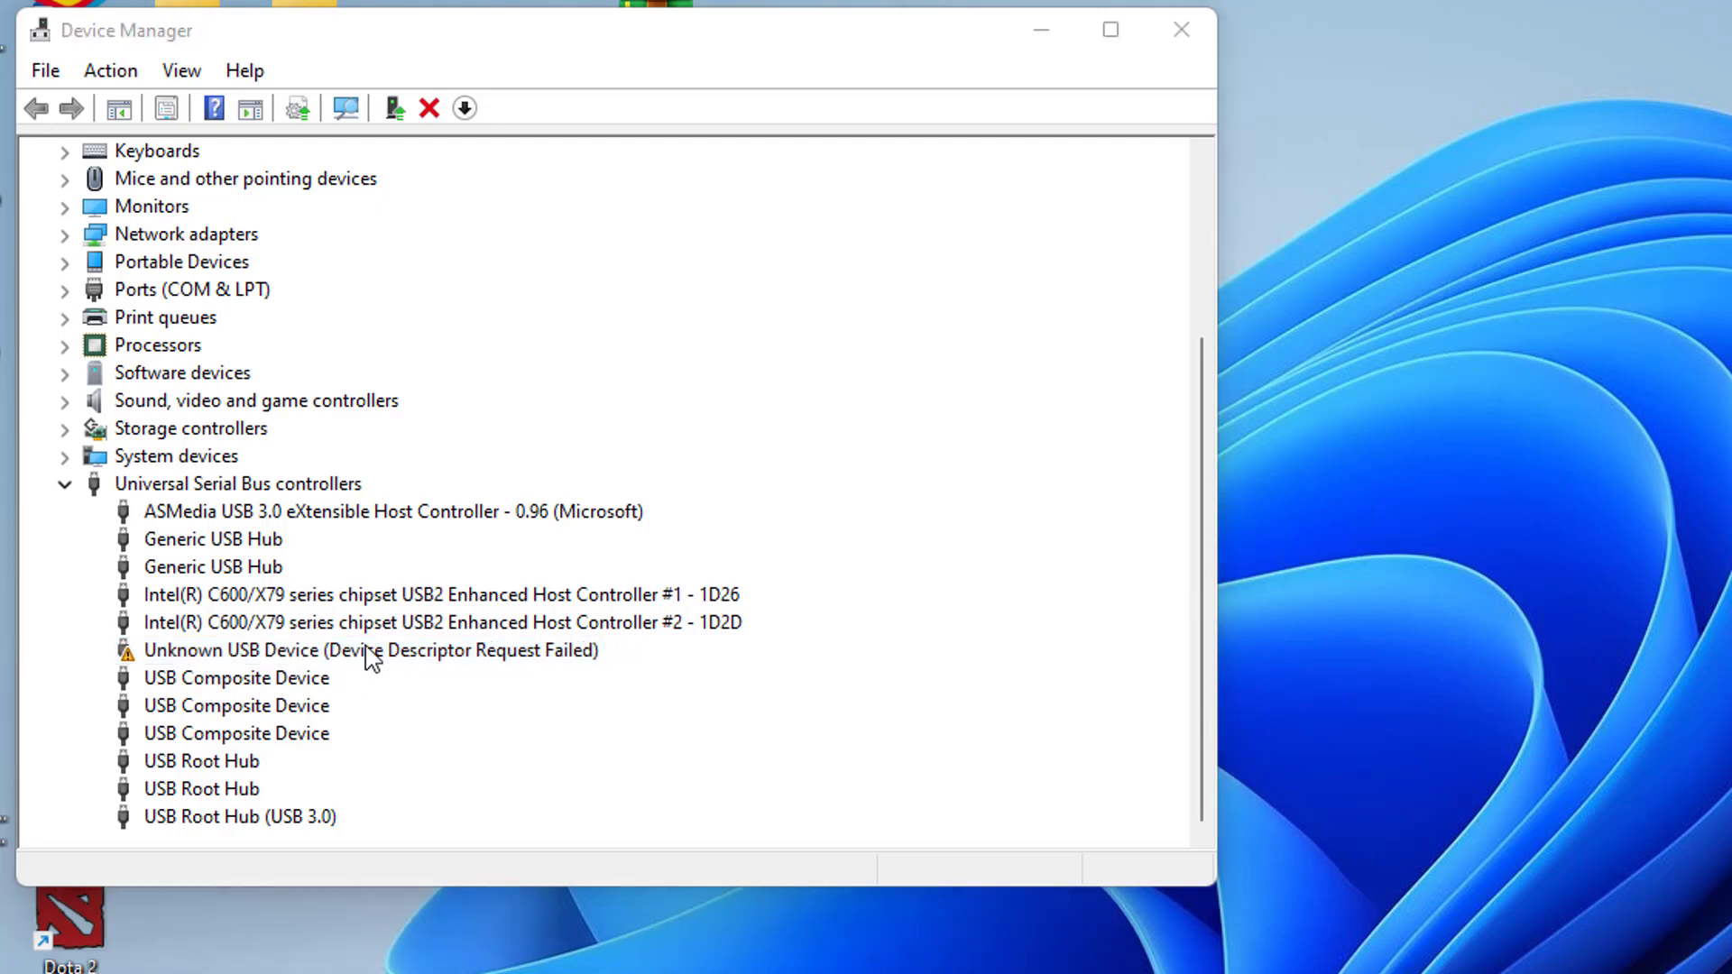
pyautogui.rightClick(370, 650)
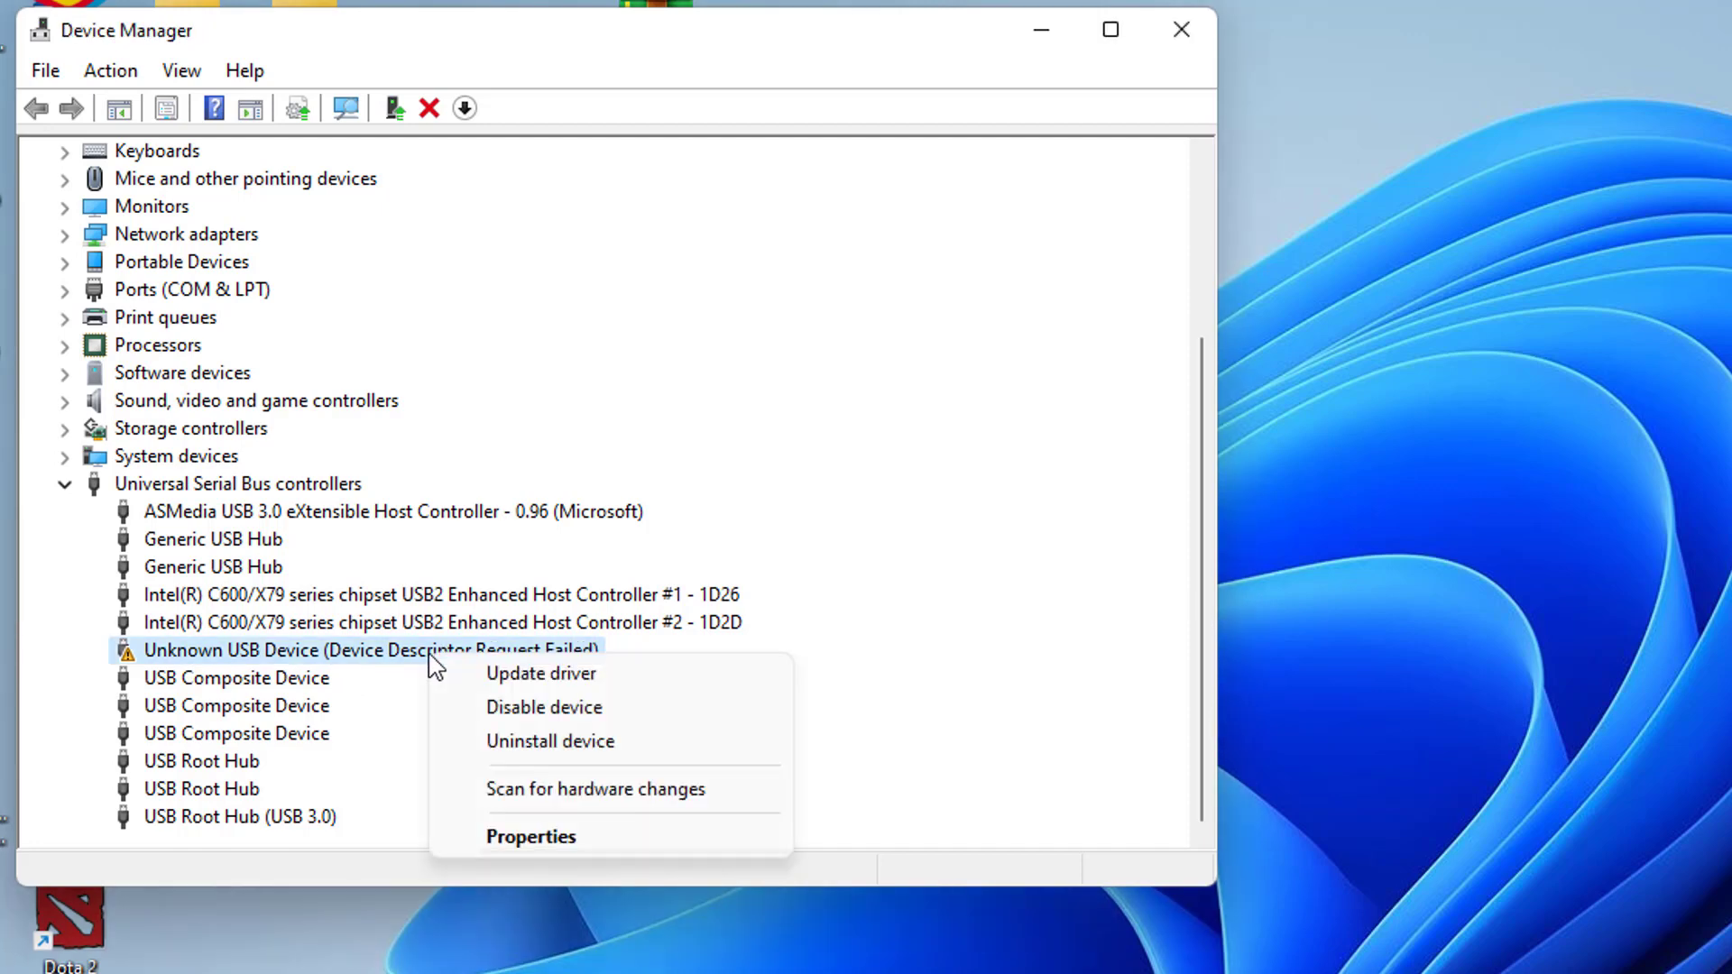
pyautogui.click(532, 836)
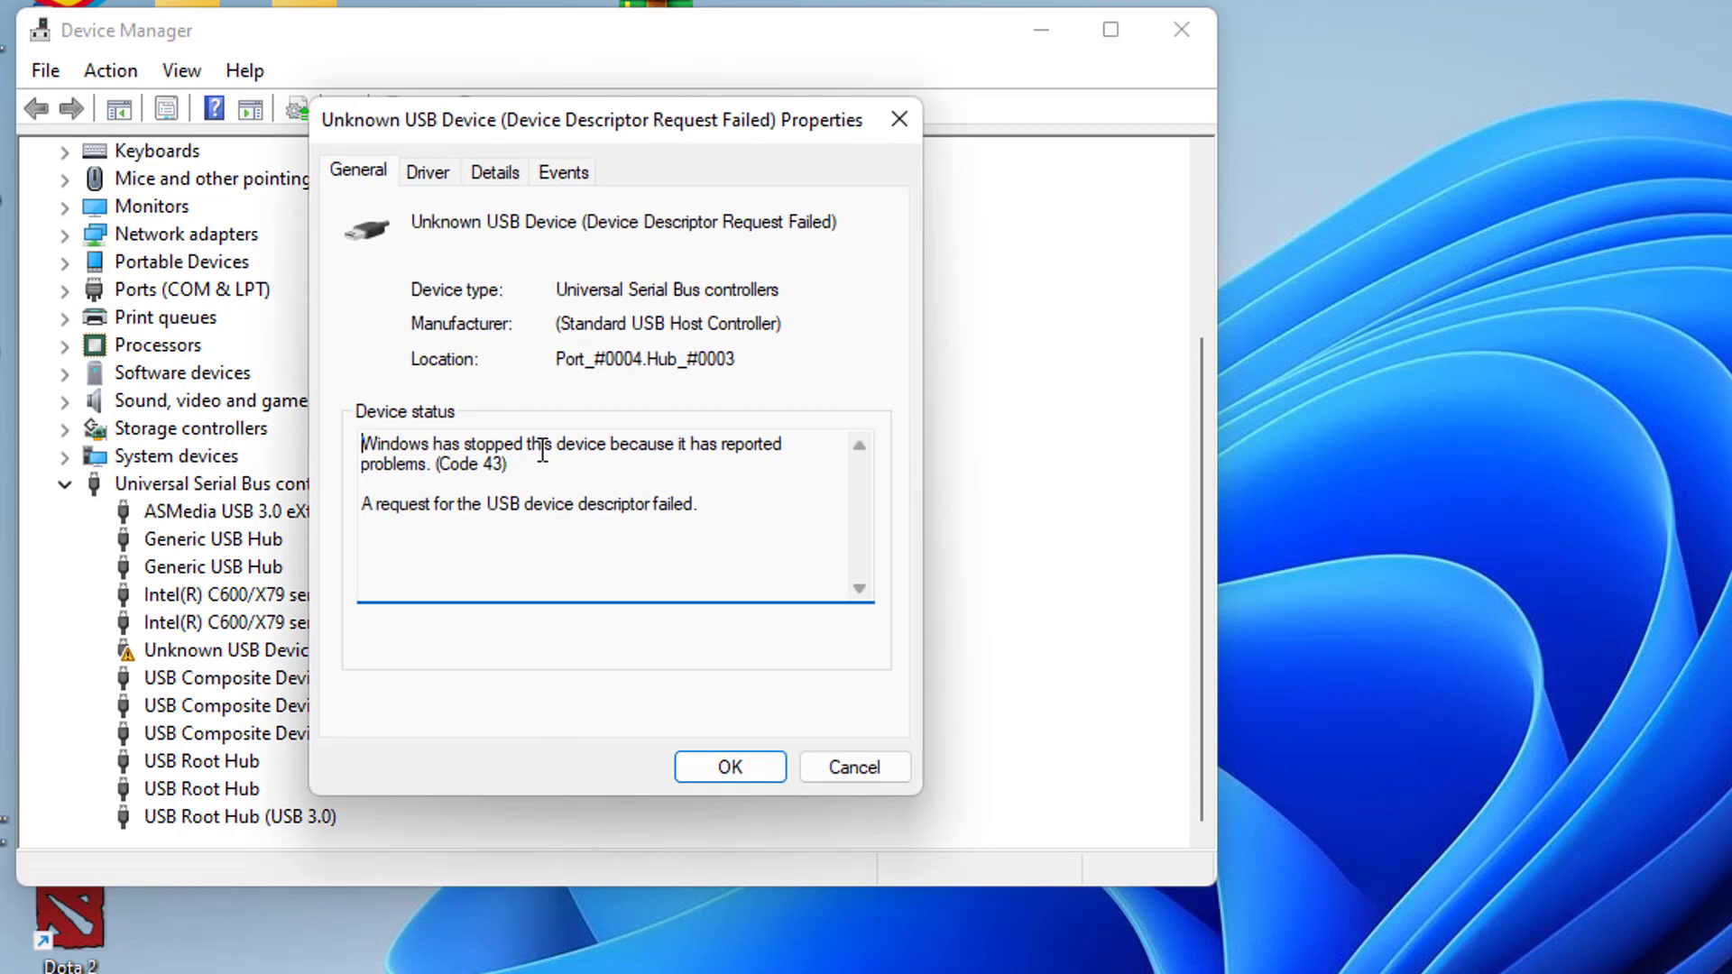
pyautogui.moveTo(718, 590)
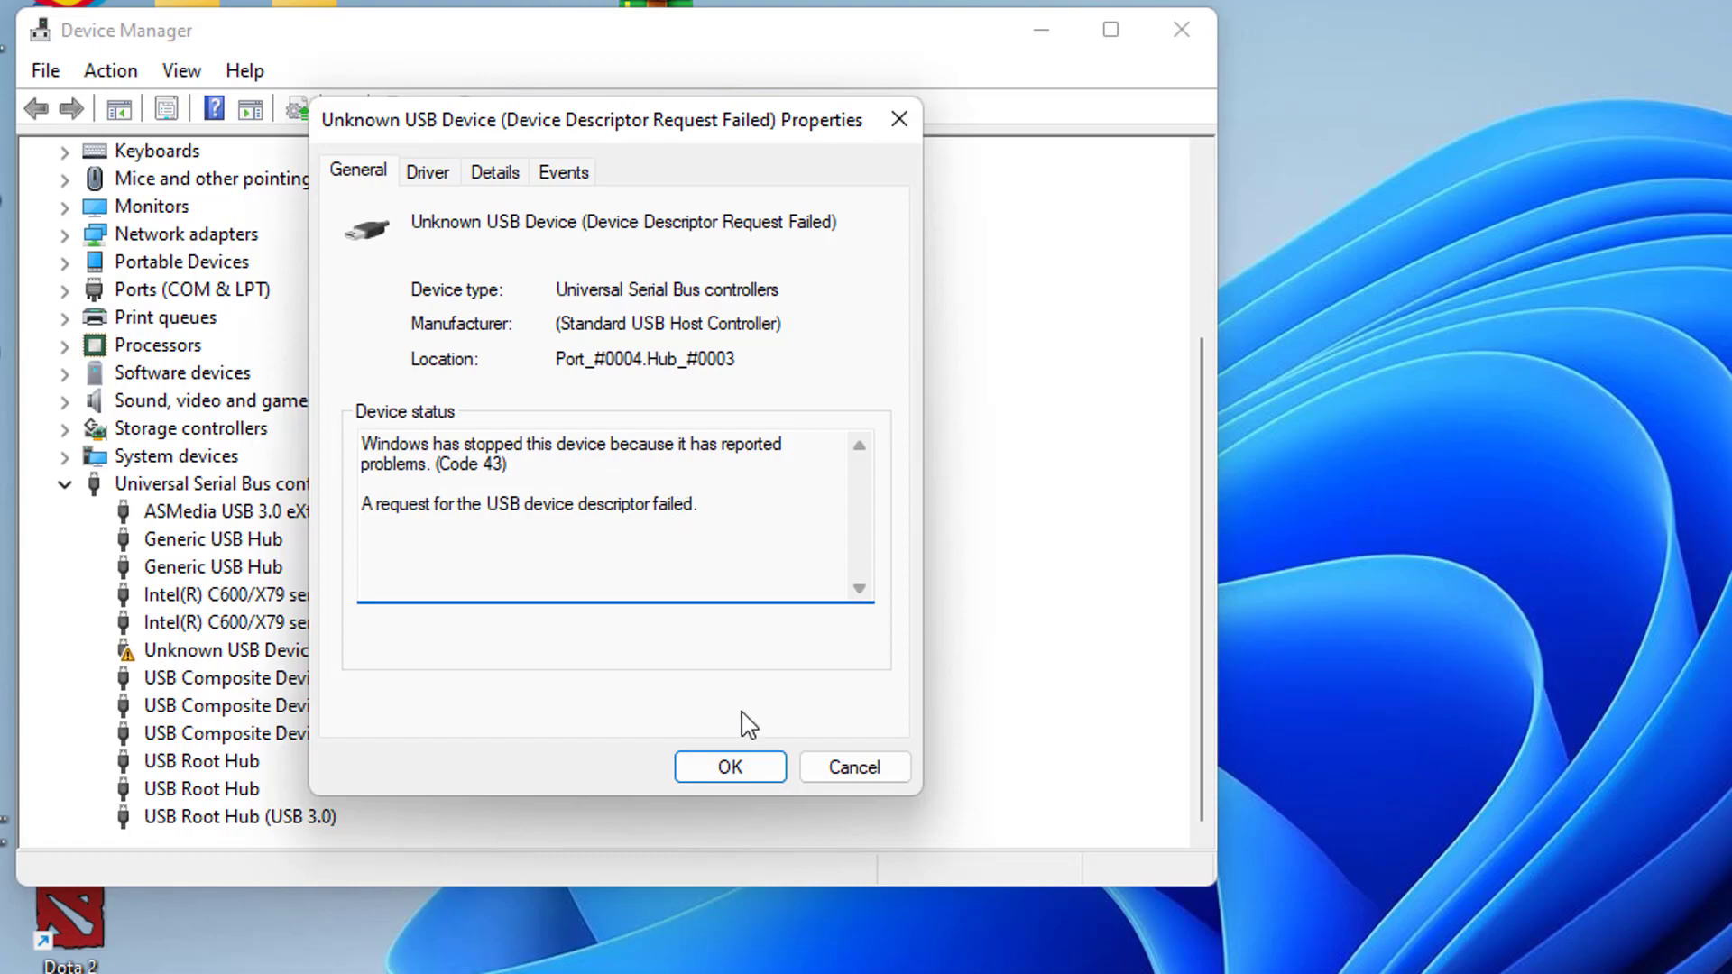
pyautogui.click(730, 767)
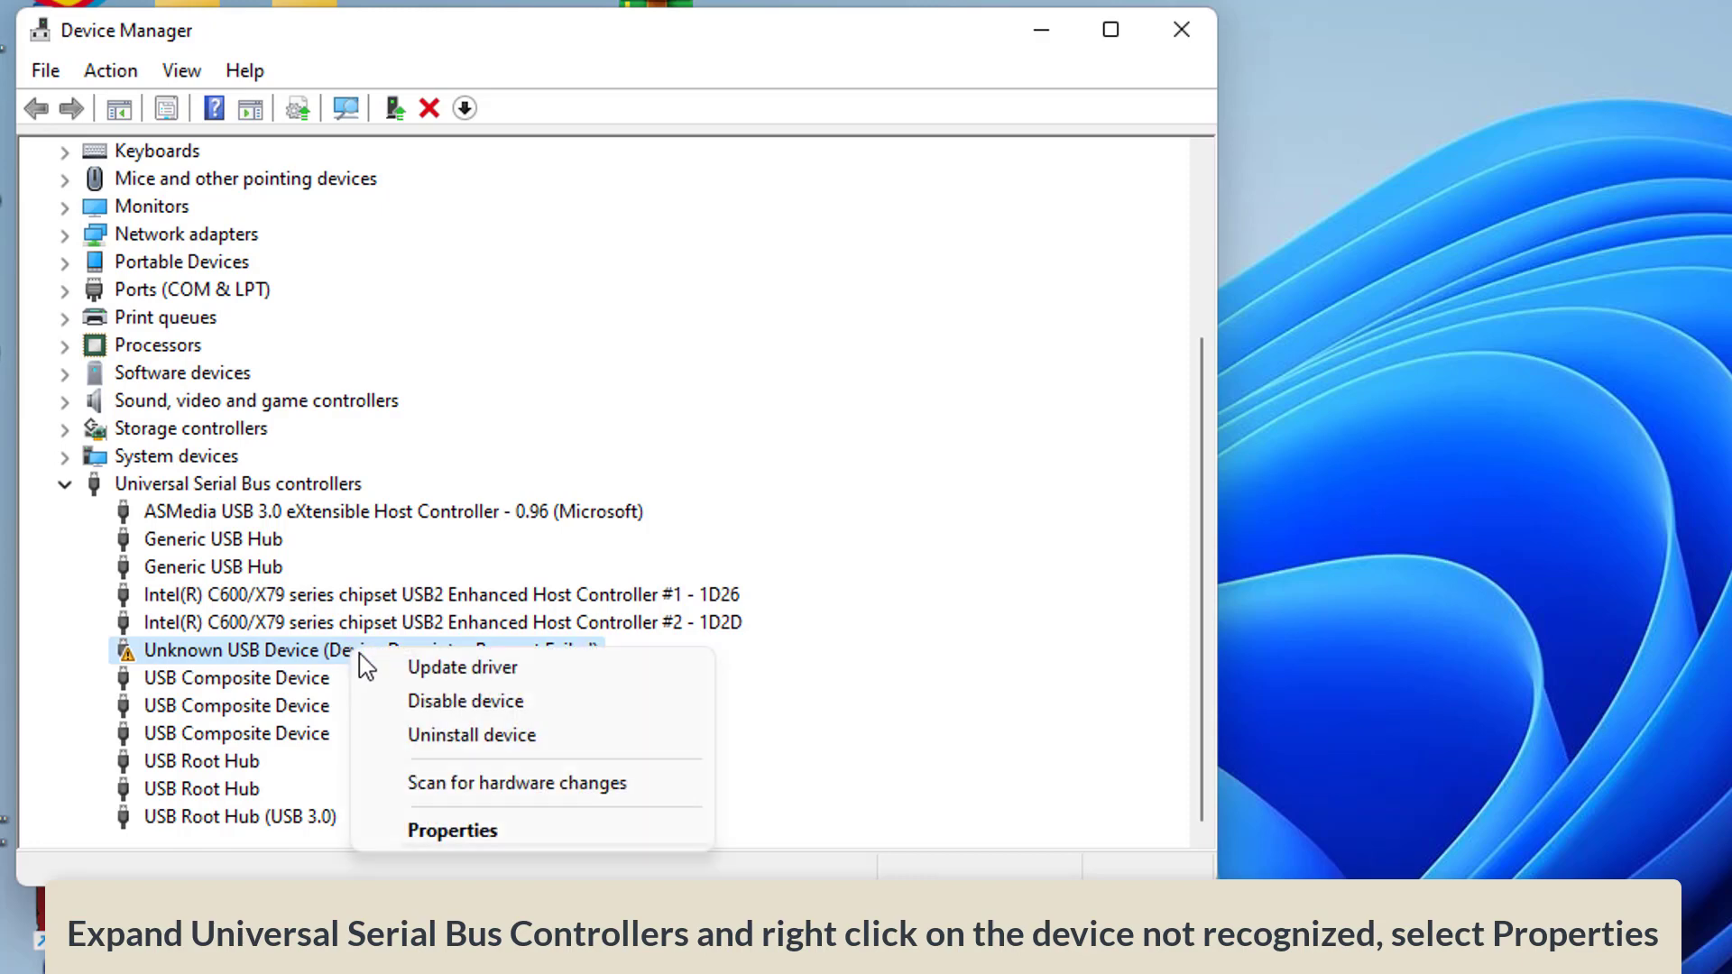
pyautogui.moveTo(499, 830)
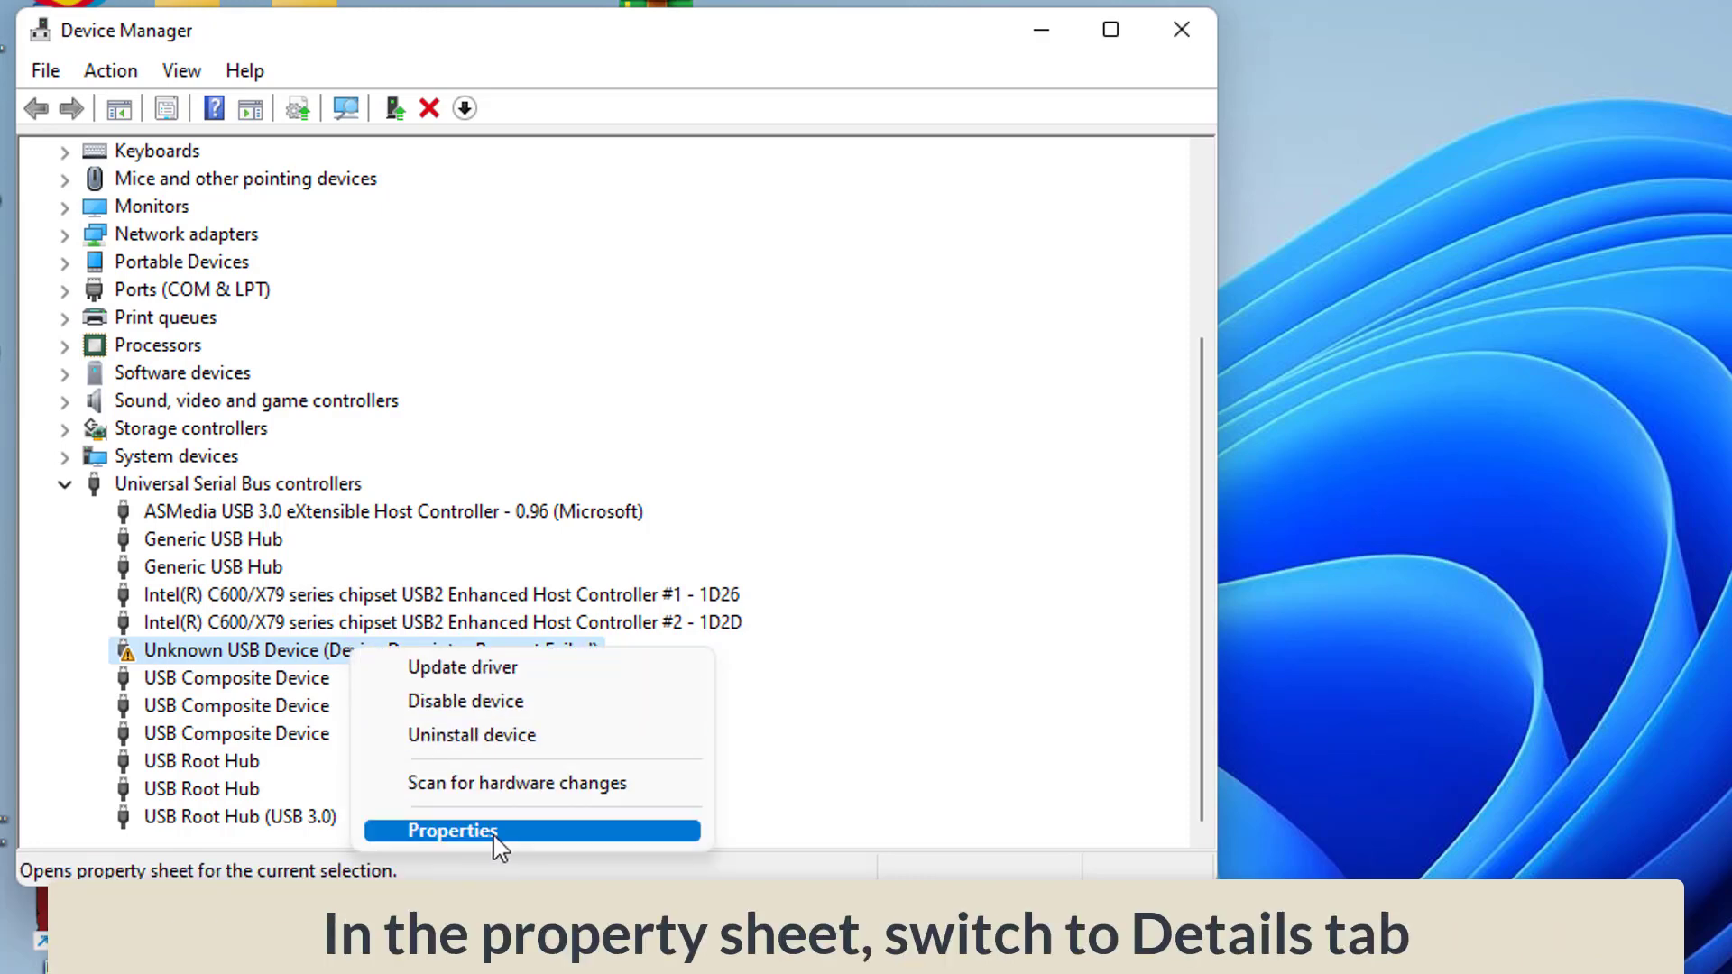
# Step: Copy the Device instance path value from the Details tab and close the properties
pyautogui.click(455, 830)
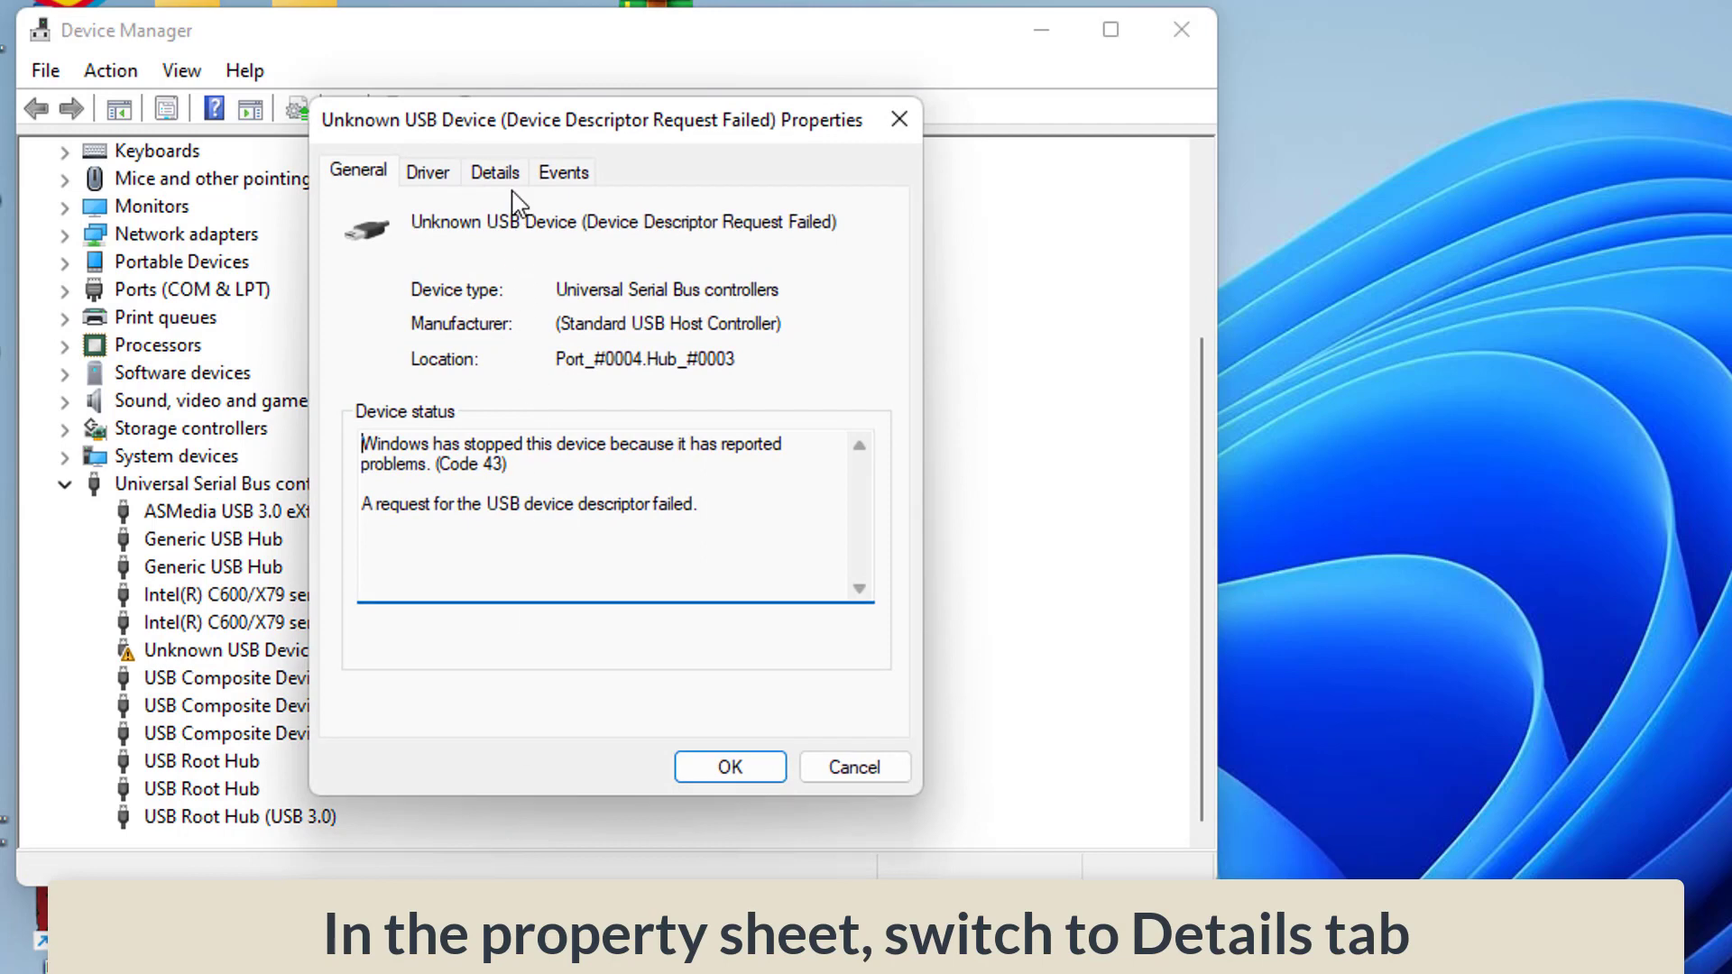
pyautogui.click(495, 172)
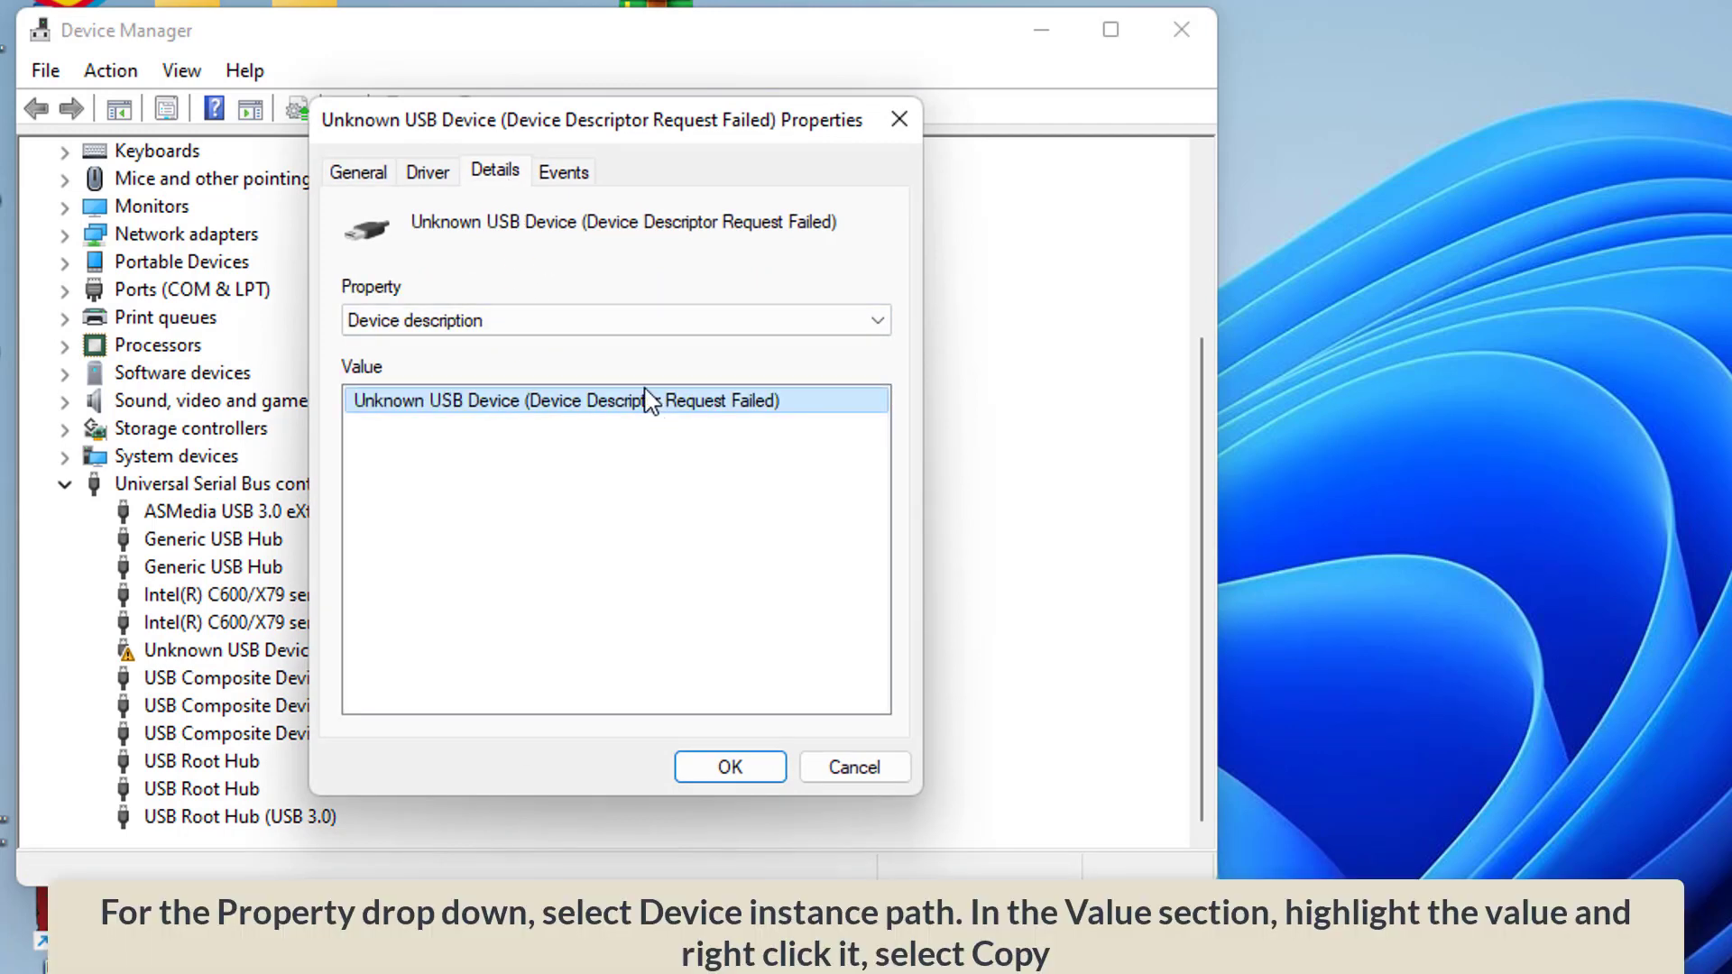
pyautogui.click(615, 320)
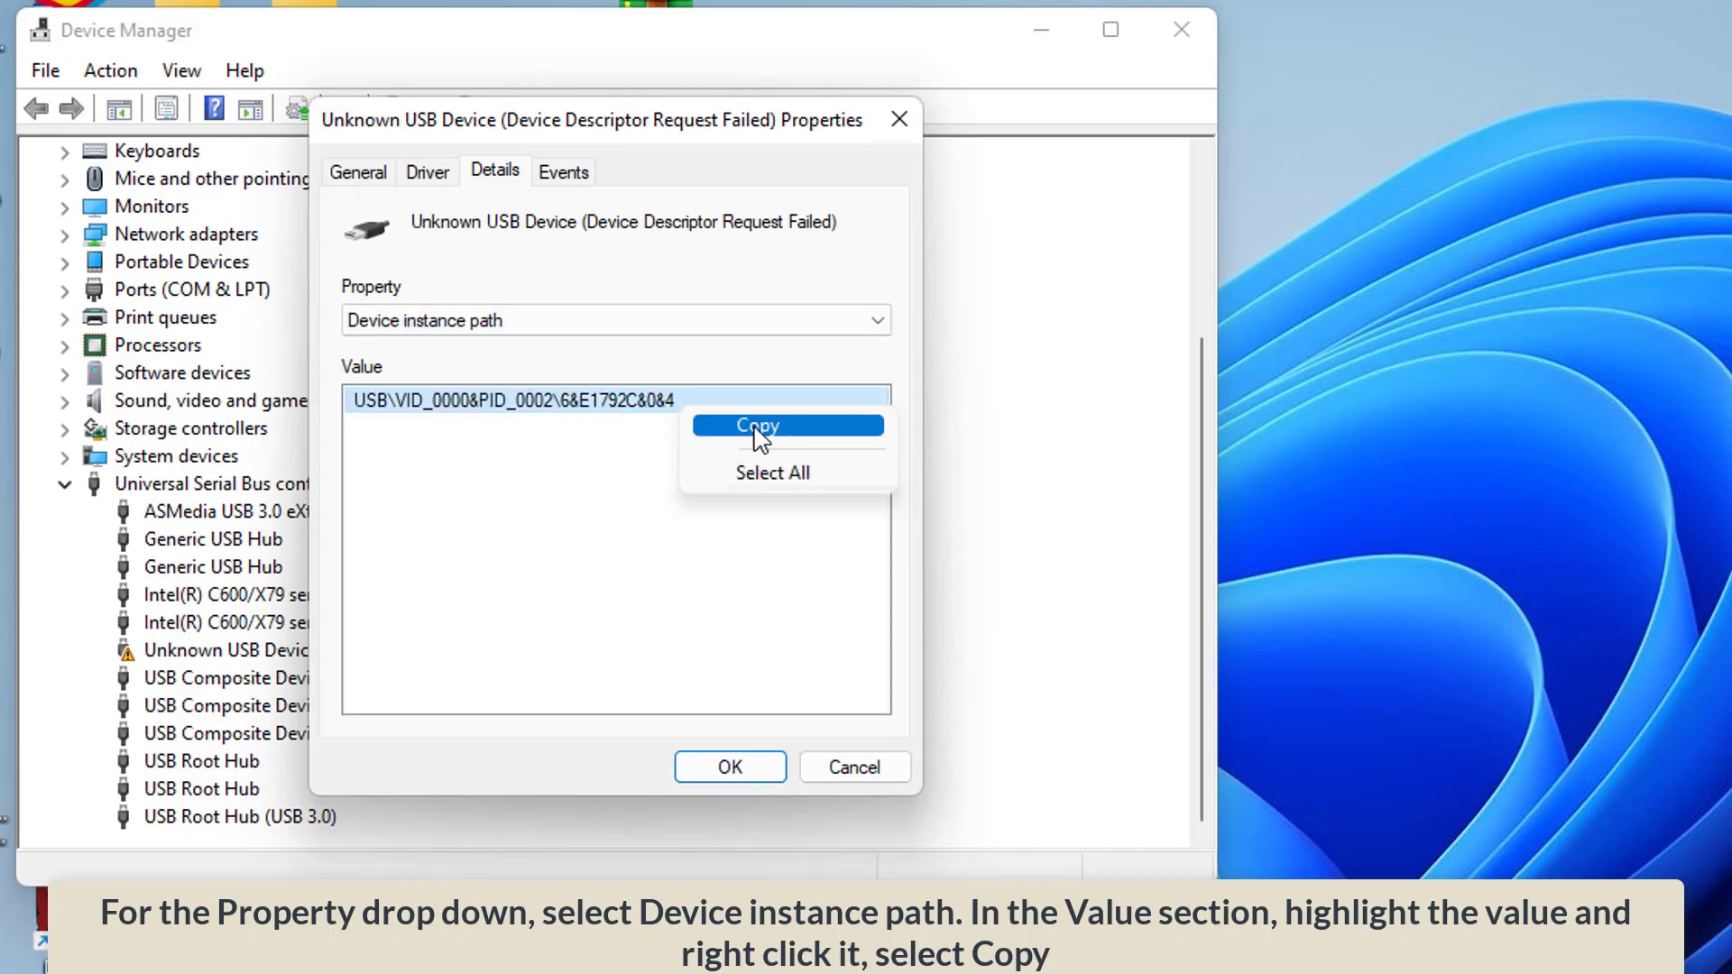
pyautogui.click(760, 425)
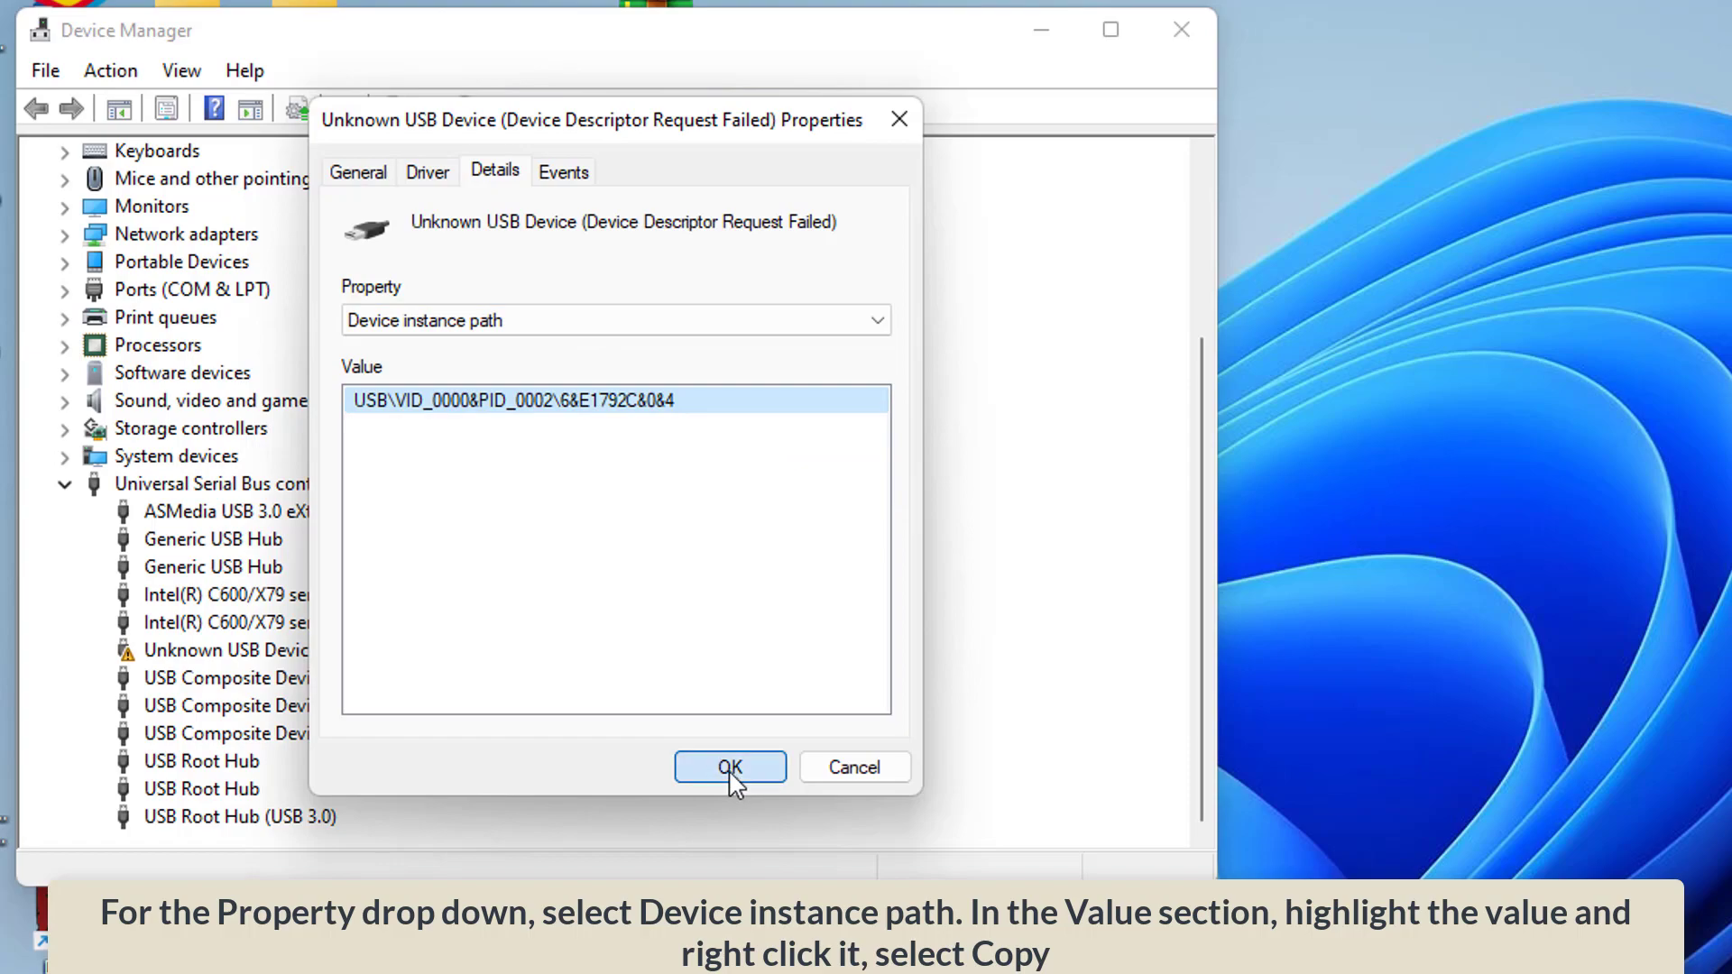
pyautogui.click(730, 766)
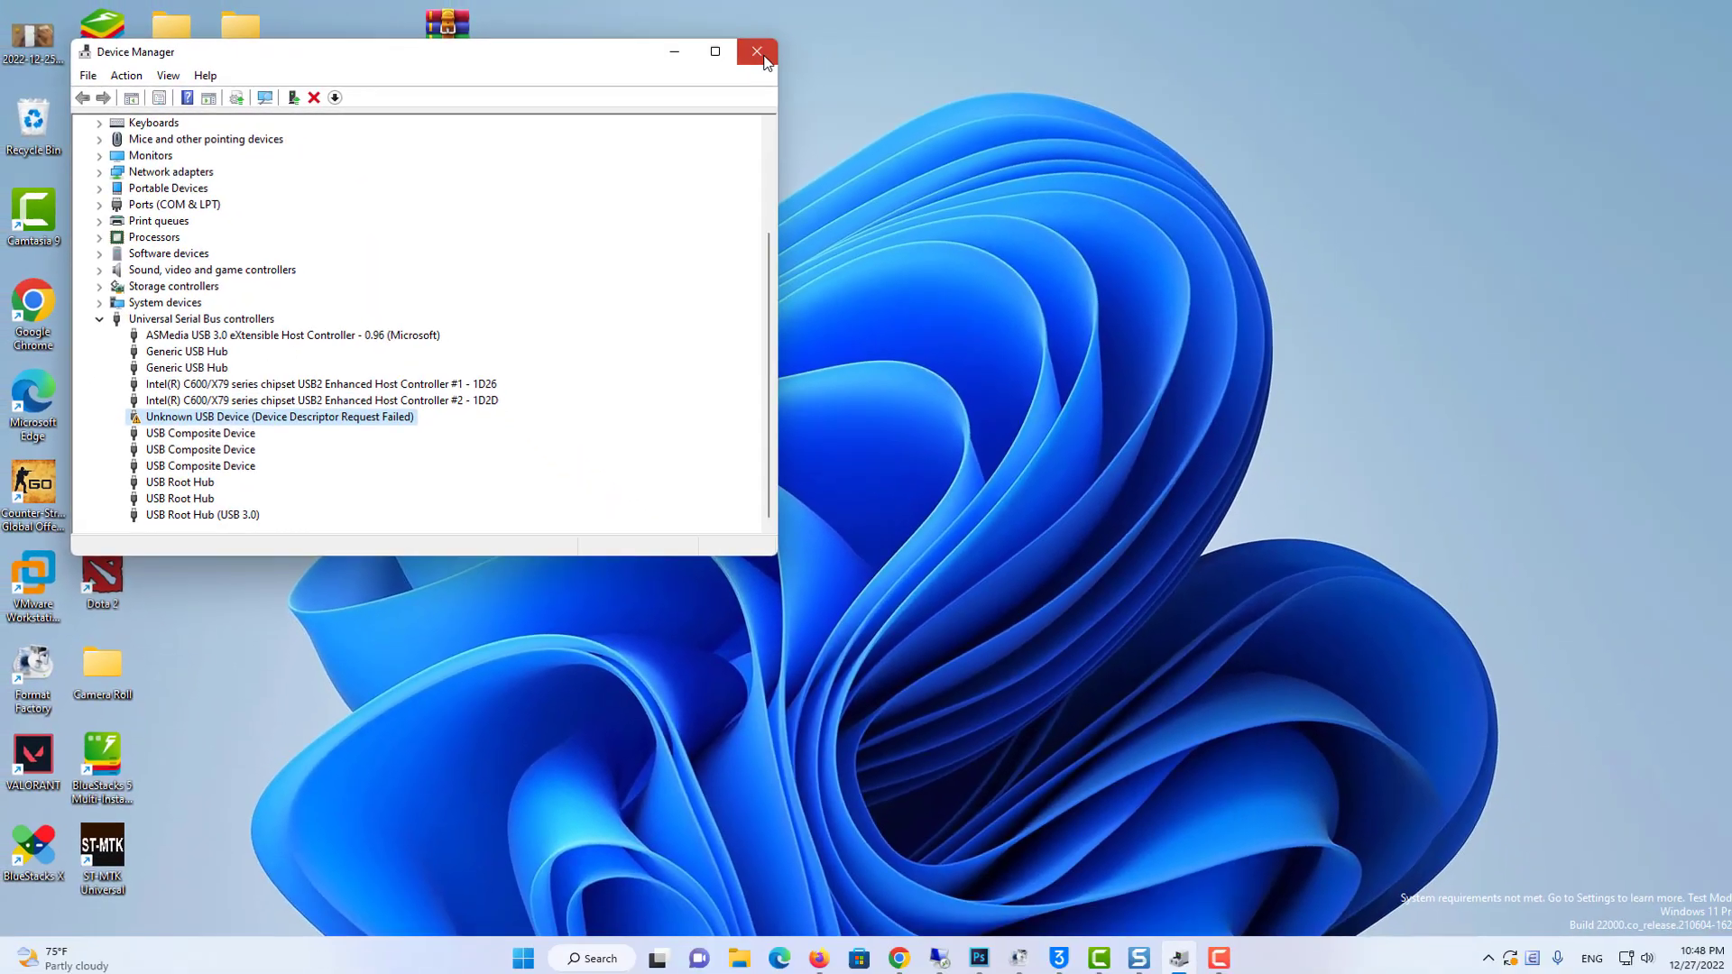
# Step: Close Device Manager and launch regedit from the Run dialog
pyautogui.click(755, 51)
pyautogui.write('regedit')
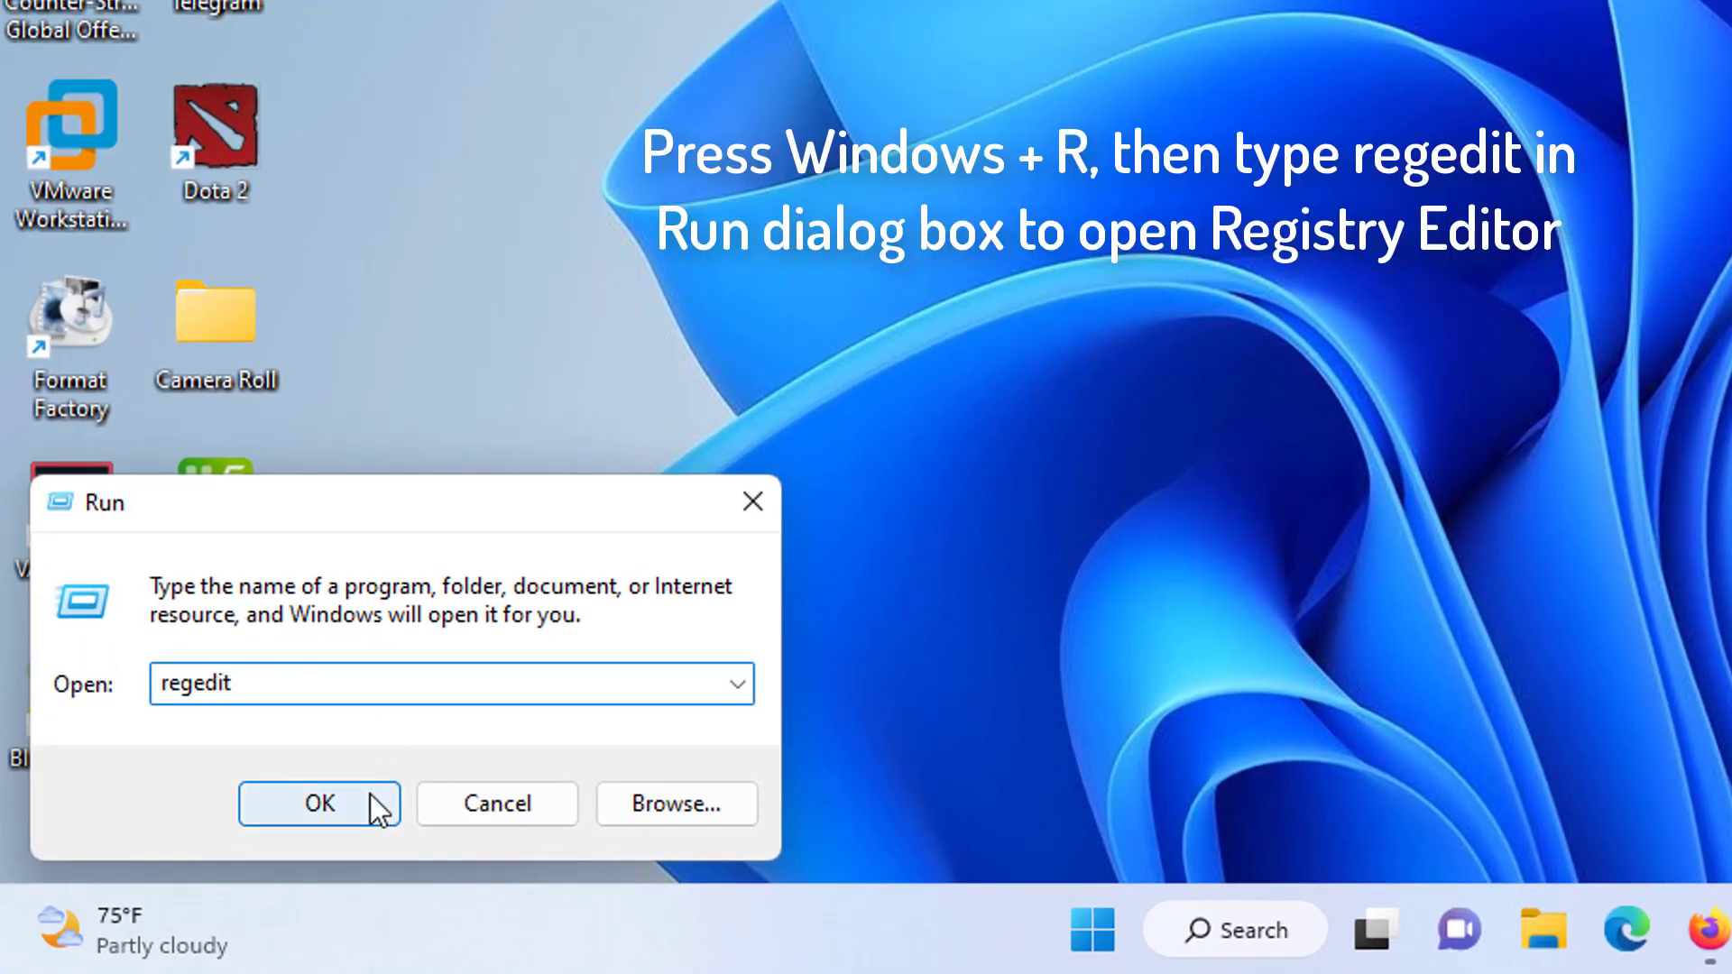
pyautogui.click(321, 804)
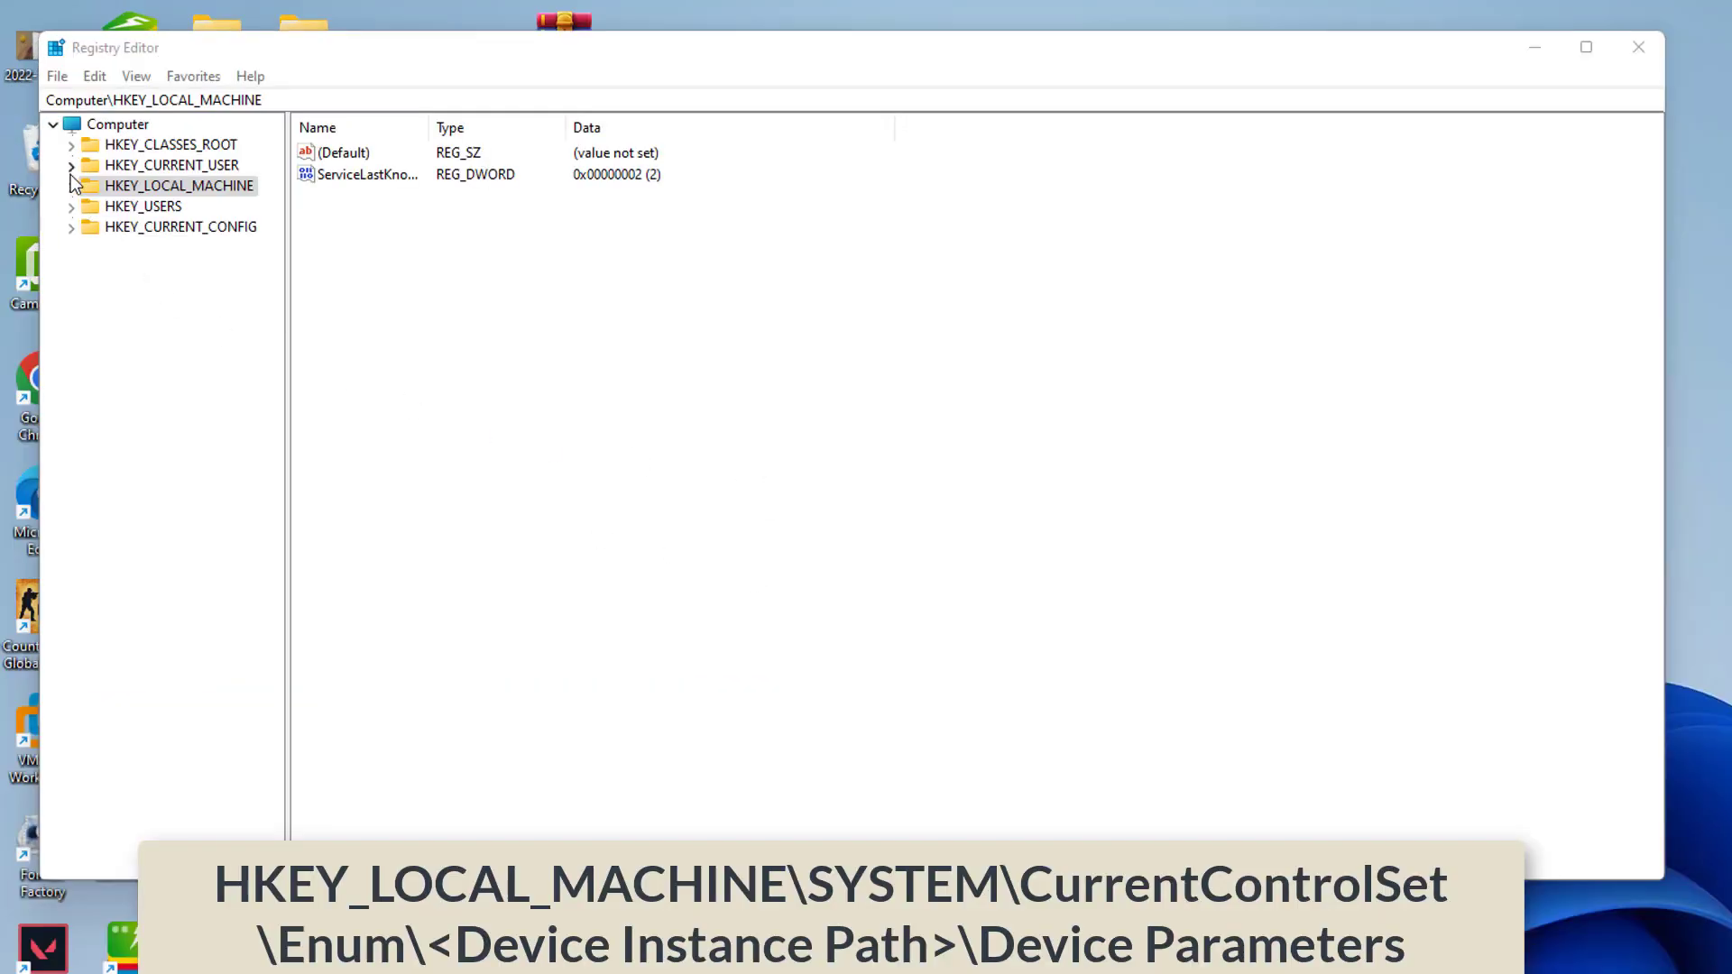
# Step: Expand HKEY_LOCAL_MACHINE and CurrentControlSet toward the device's Enum\USB instance key
pyautogui.click(68, 184)
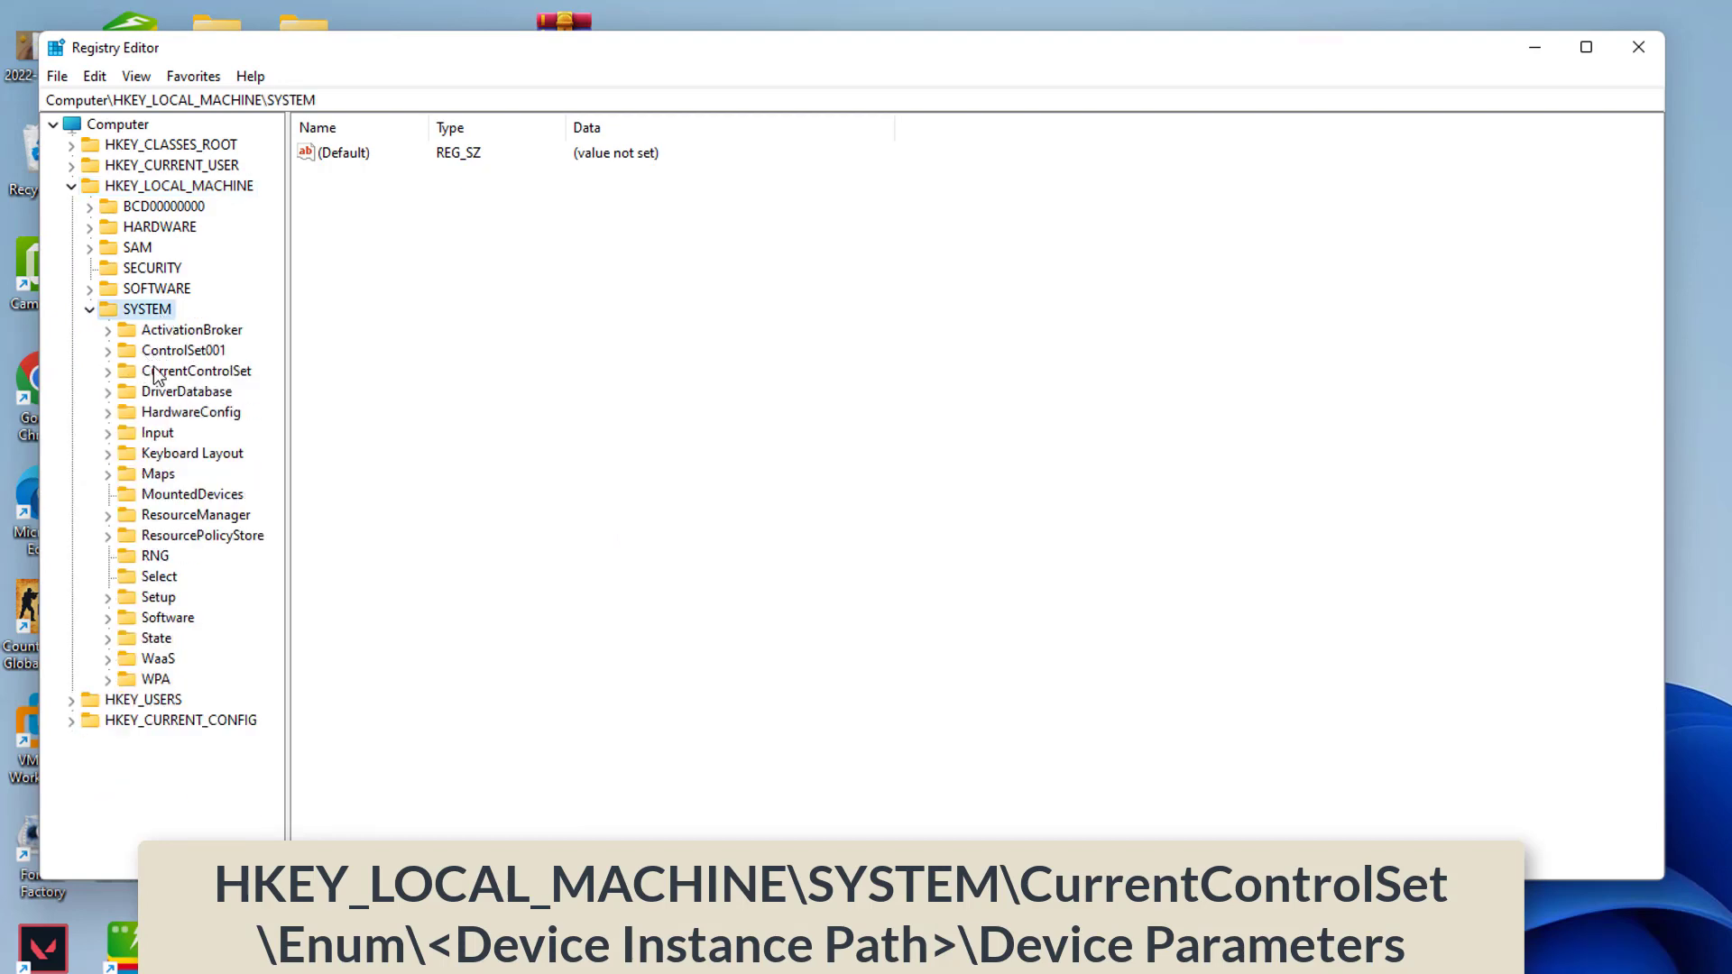
pyautogui.click(176, 412)
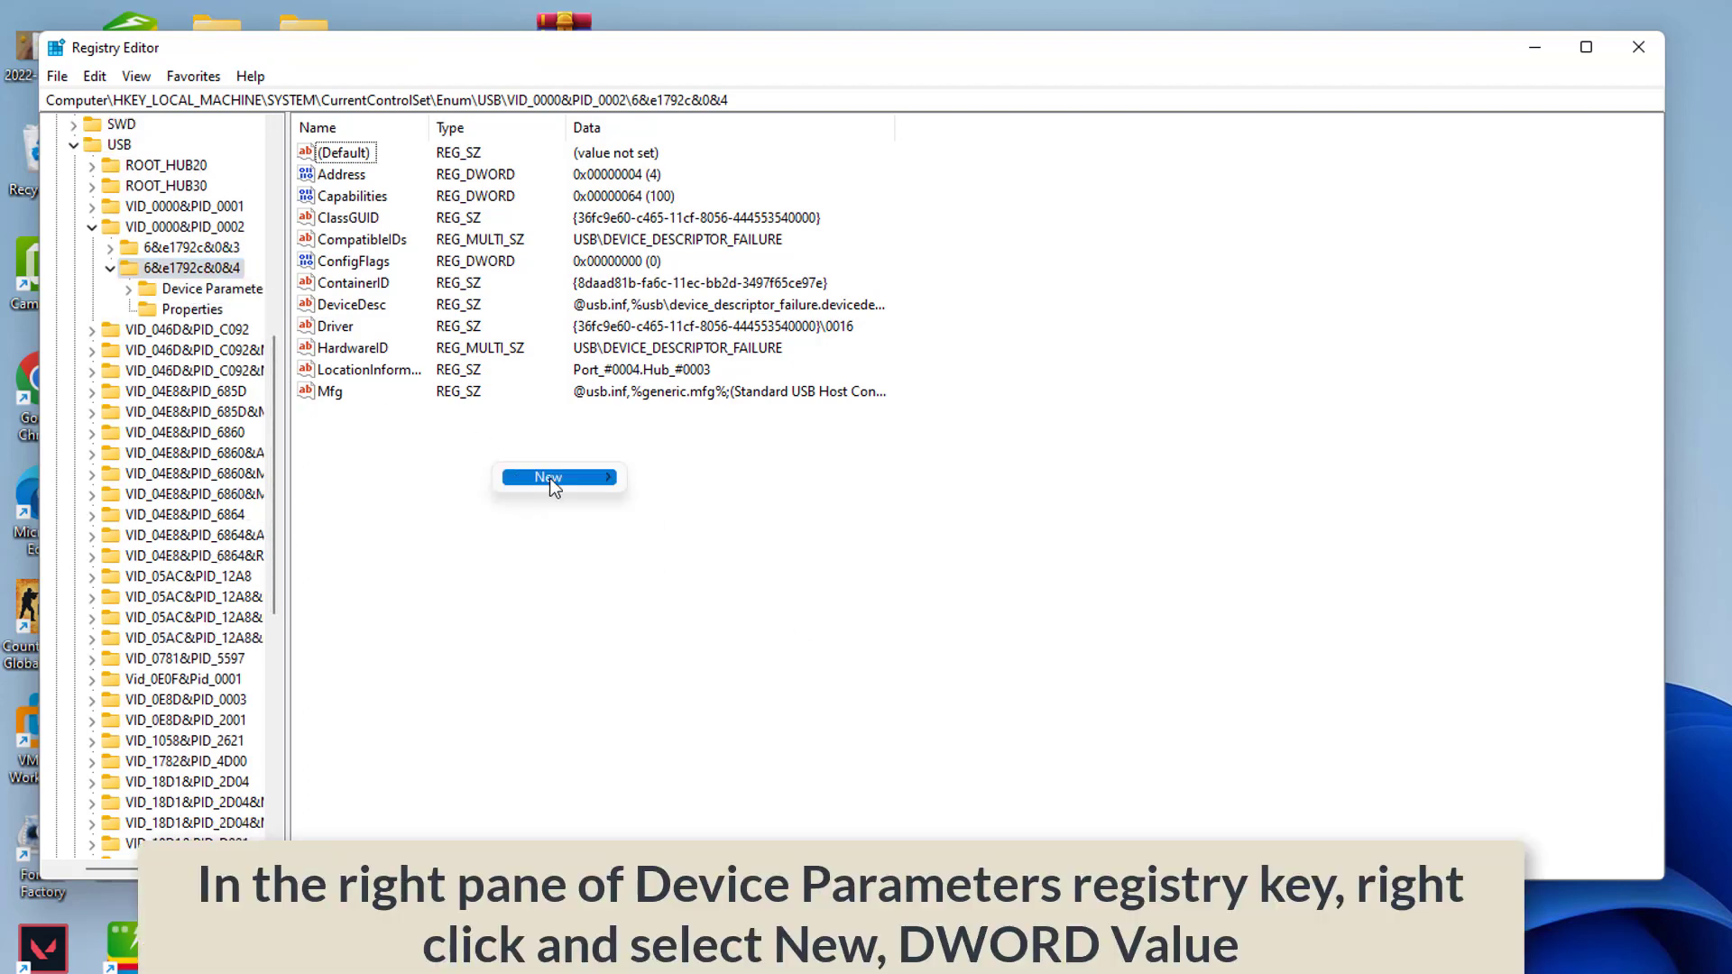
pyautogui.moveTo(553, 477)
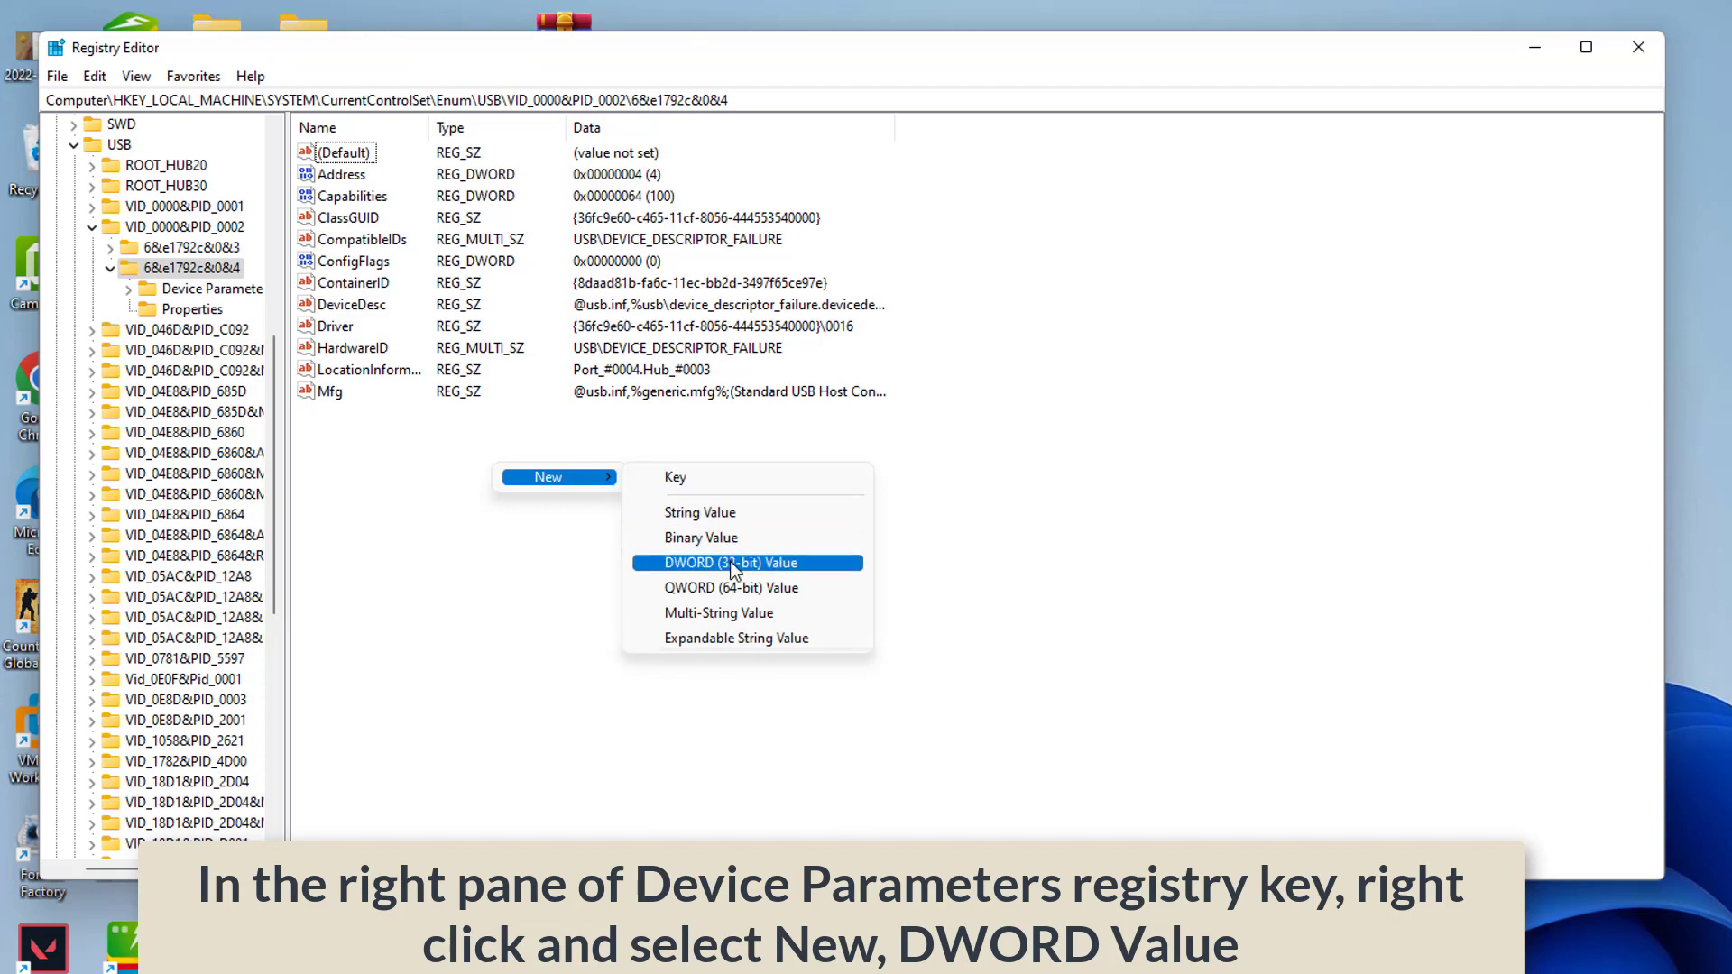
# Step: Create a DWORD (32-bit) value named EnhancedPowerManagementEnabled, leaving its data at 0
pyautogui.click(747, 563)
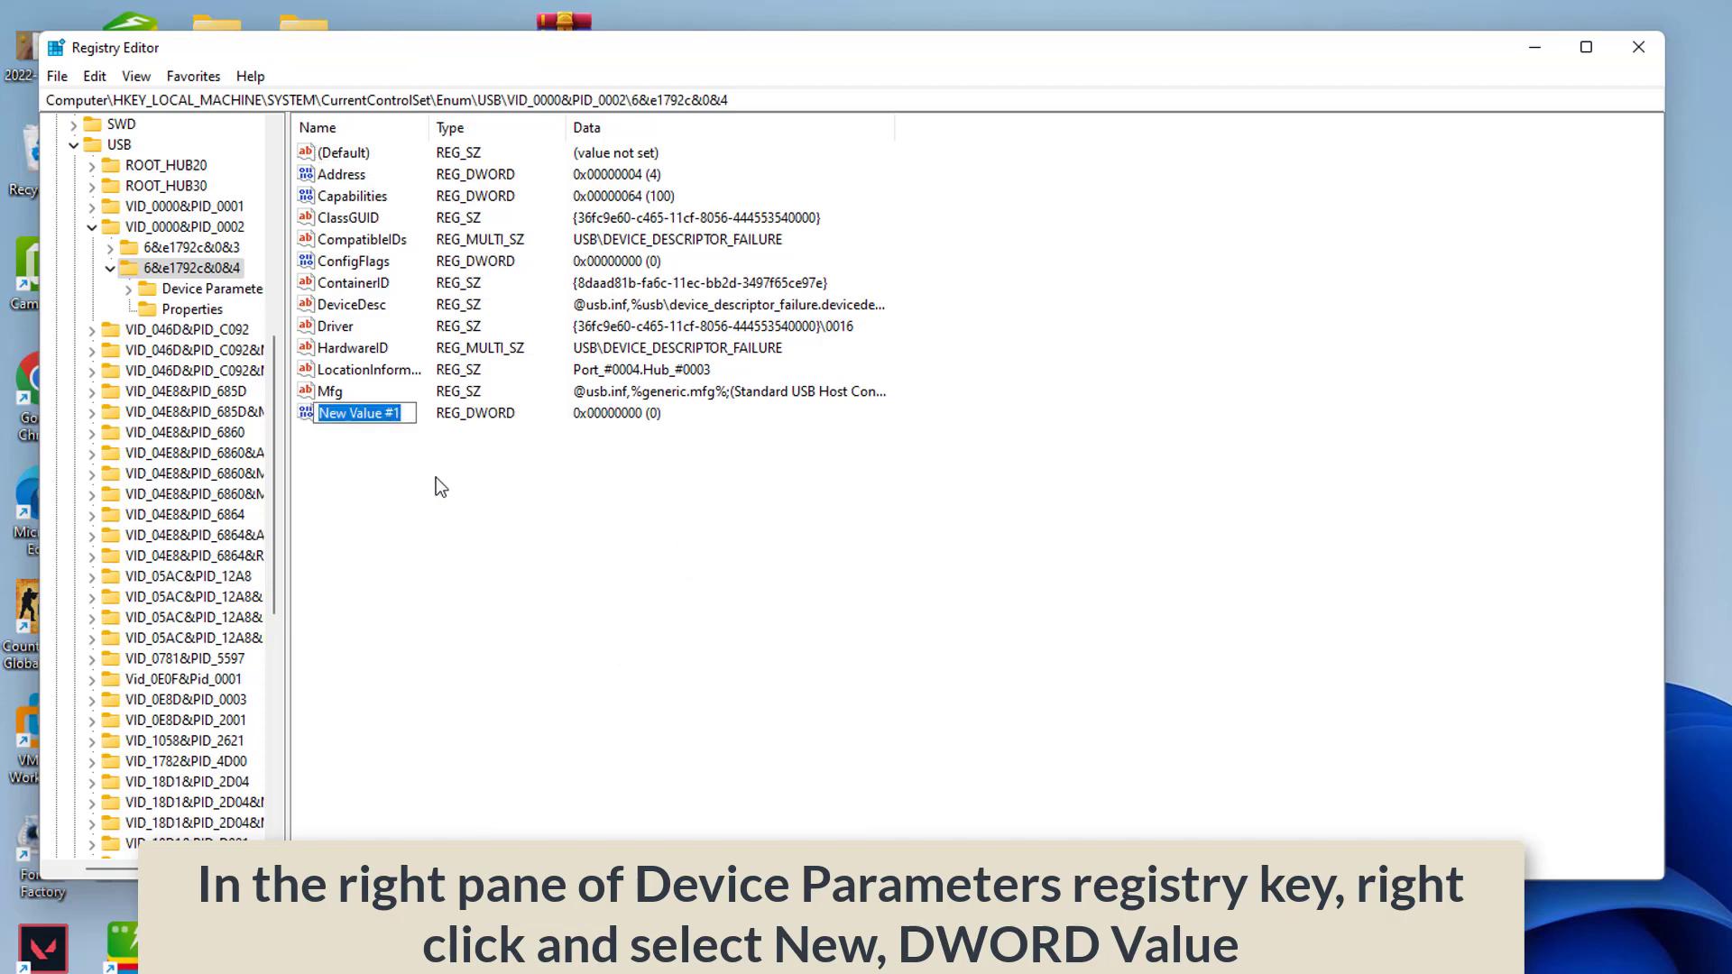
pyautogui.write('EnhancedPowerManagementEnabled')
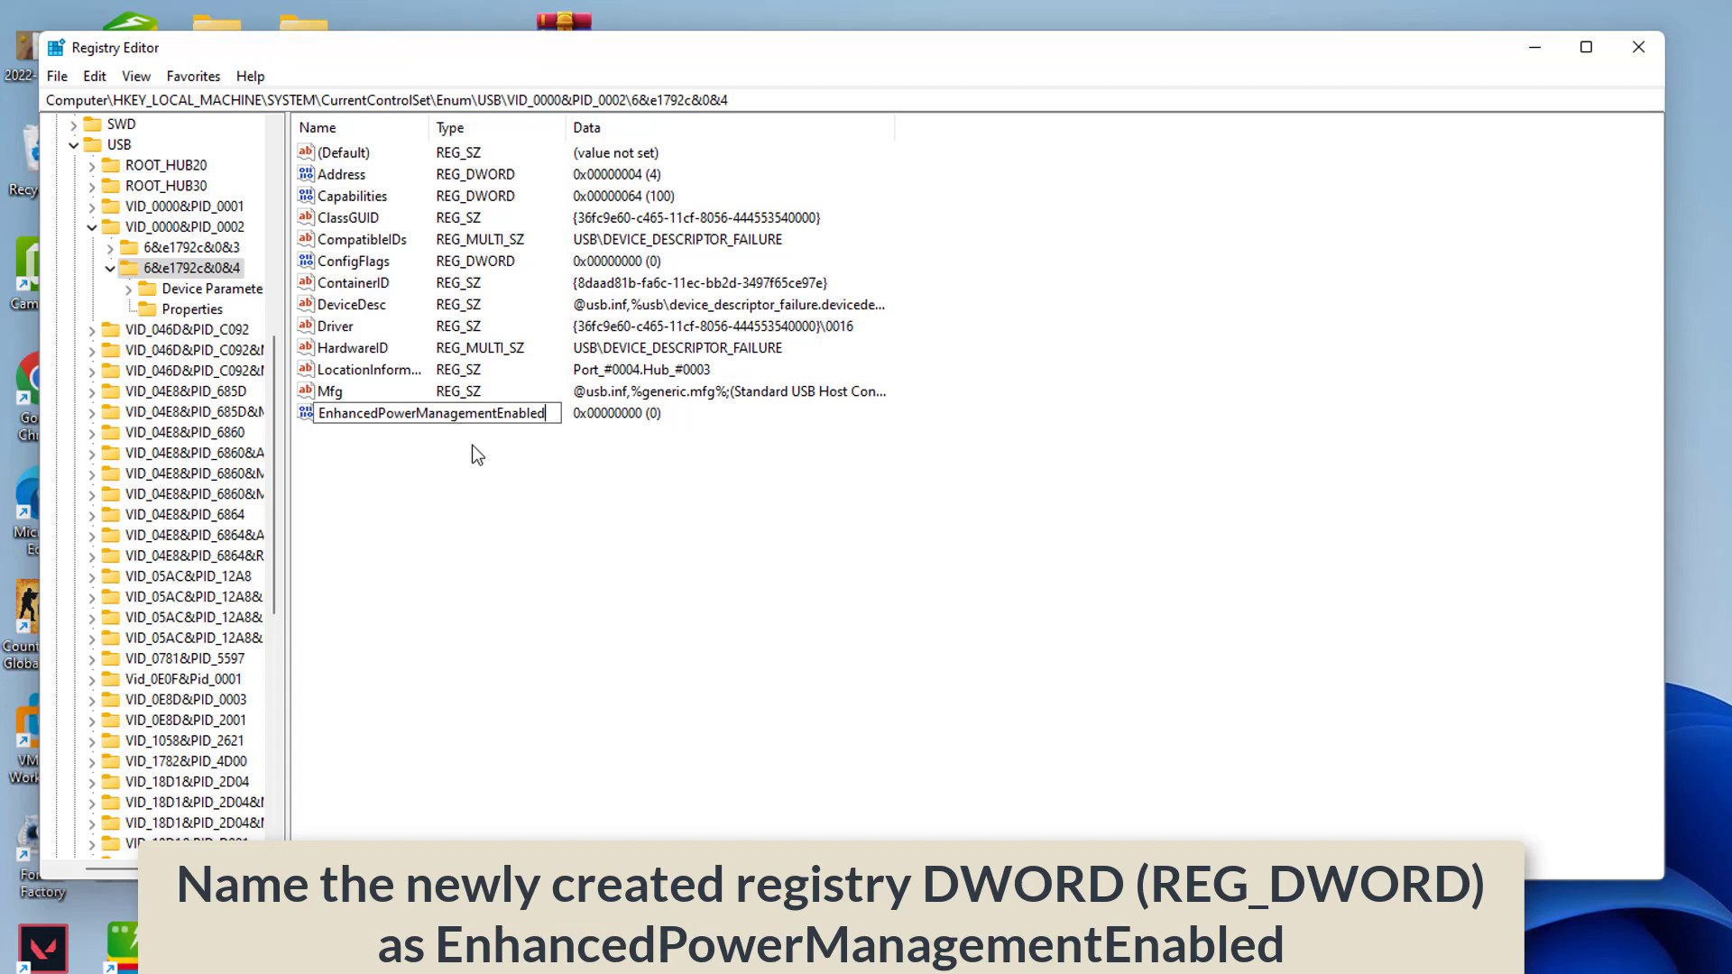
pyautogui.press('Enter')
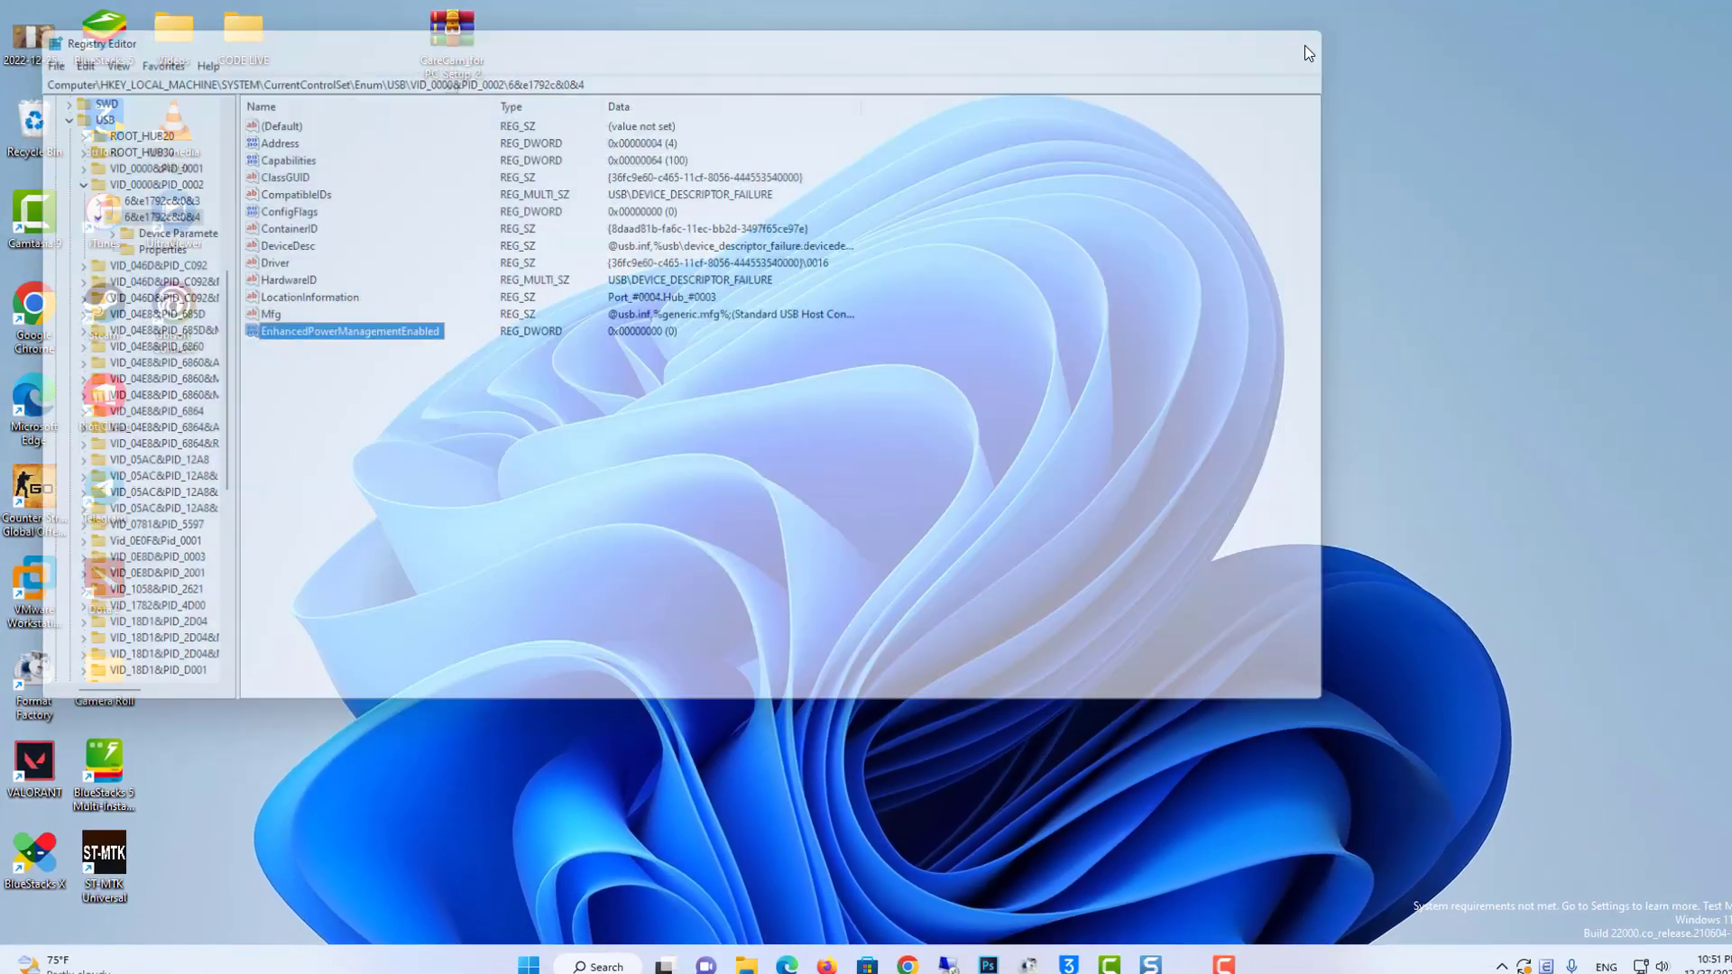
# Step: Show the Start menu's power options with Restart available
pyautogui.click(537, 952)
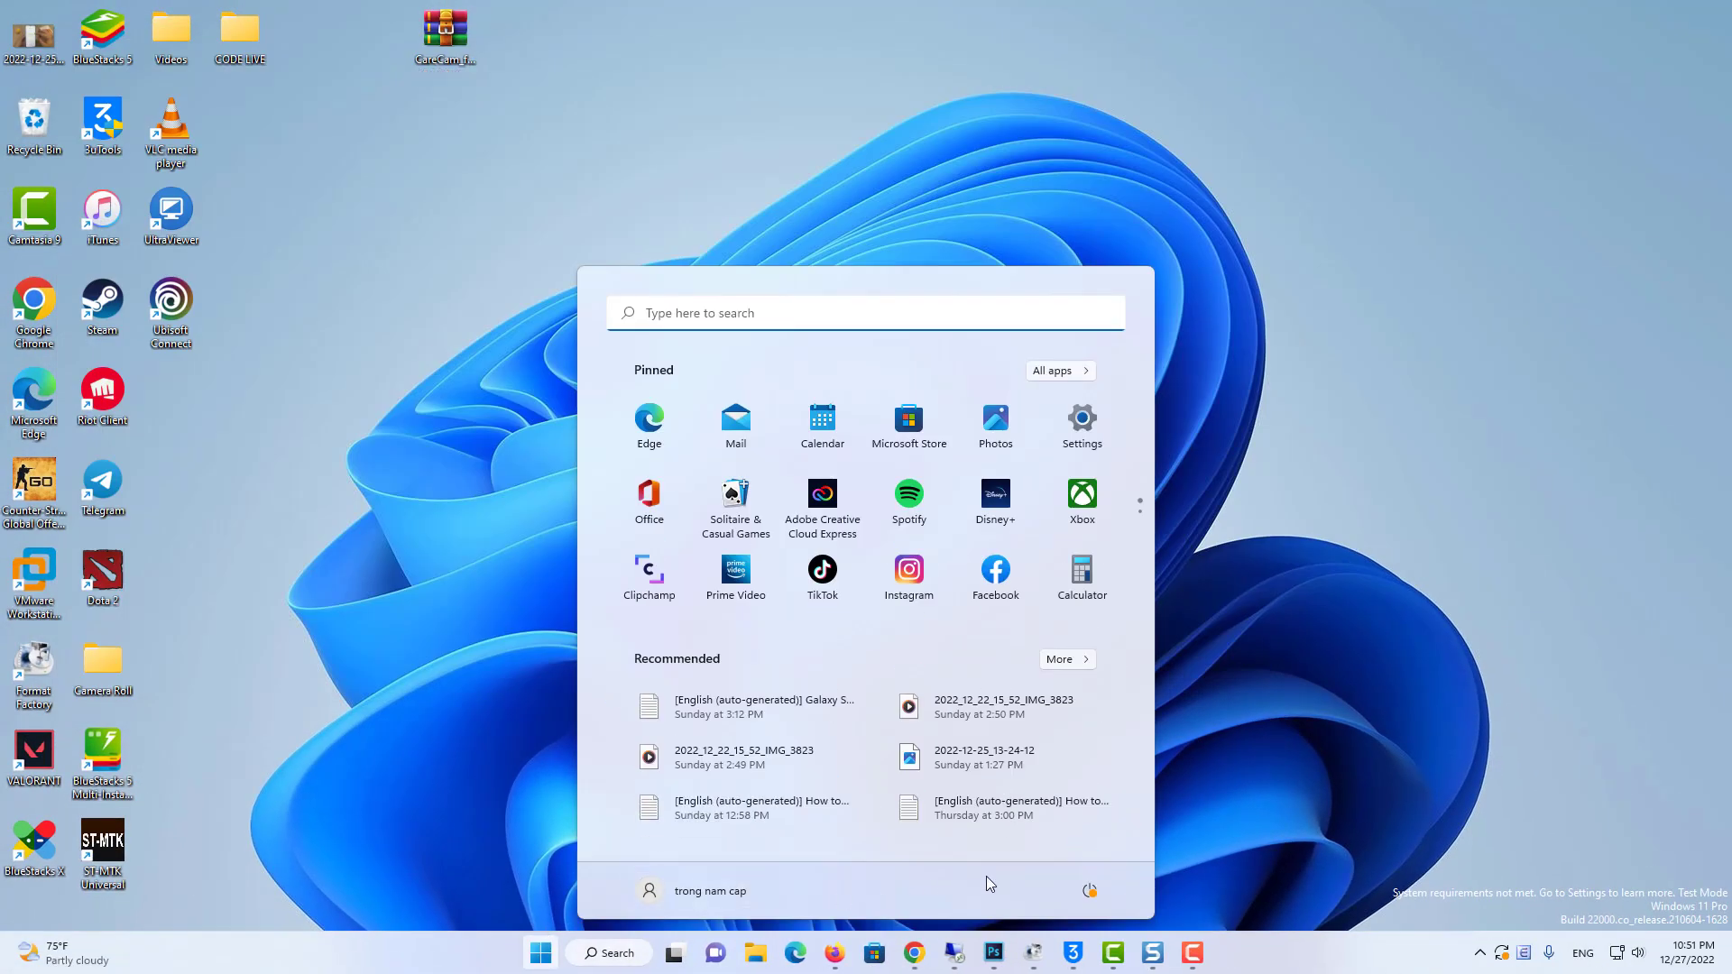
pyautogui.click(1090, 890)
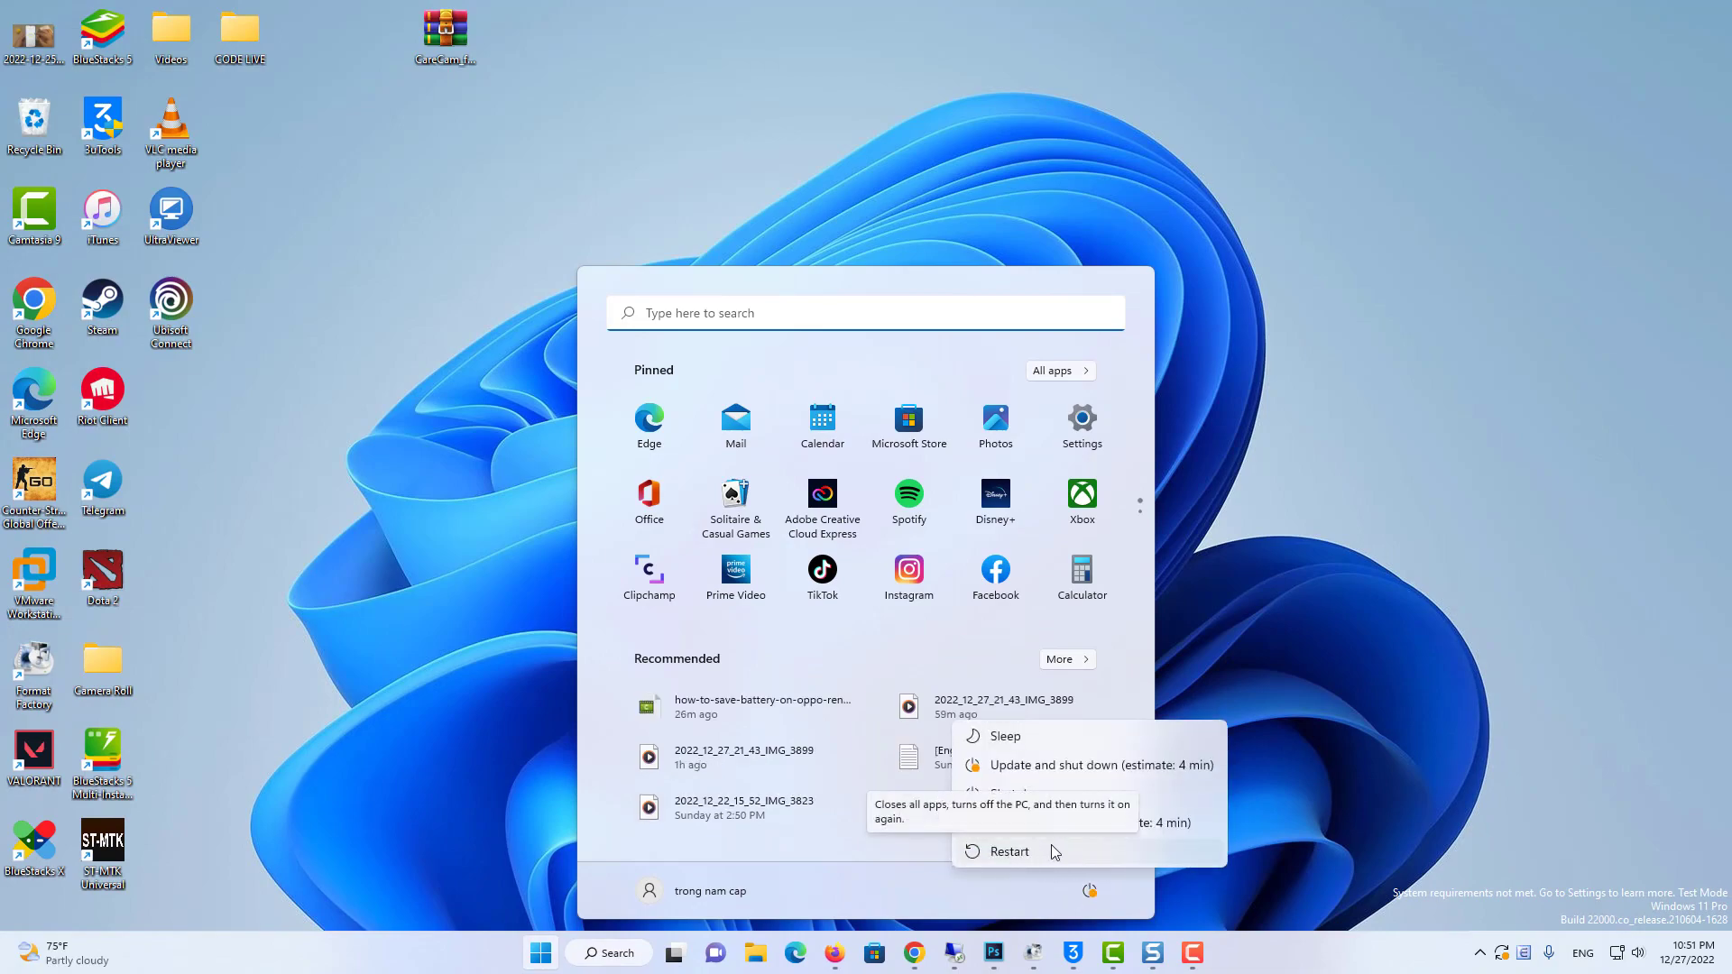